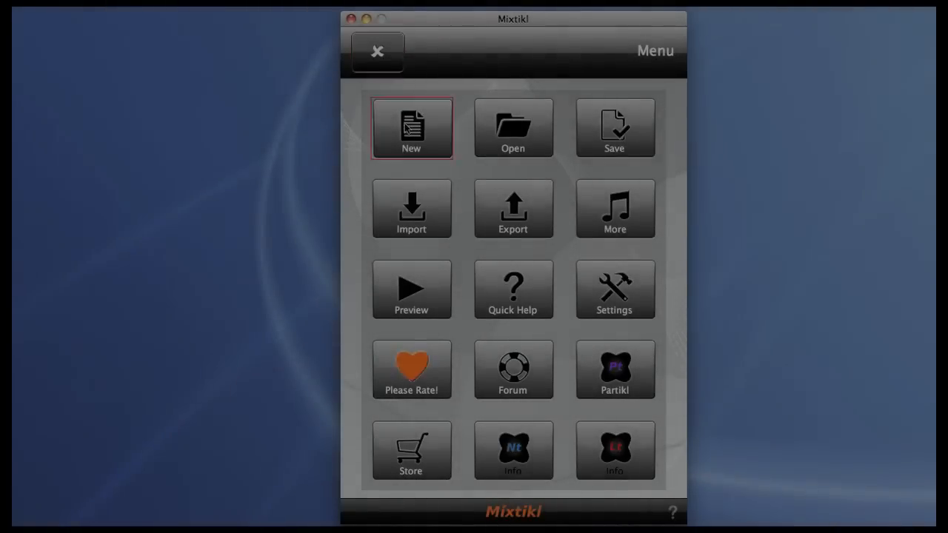
Create a new mix and place the Noatikl Seed fixedpattern piece in the first cell
{"action": "left_click", "coordinate": [411, 127]}
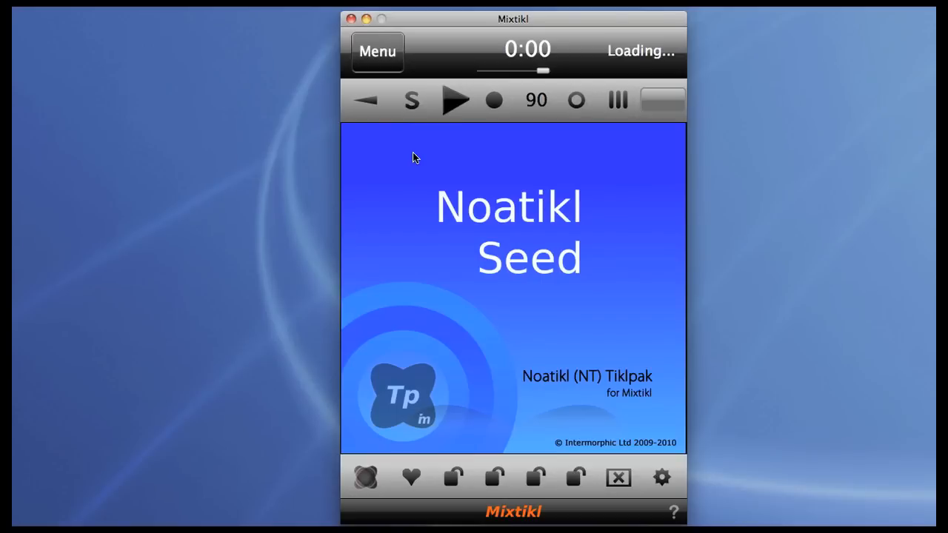
{"action": "left_click", "coordinate": [455, 101]}
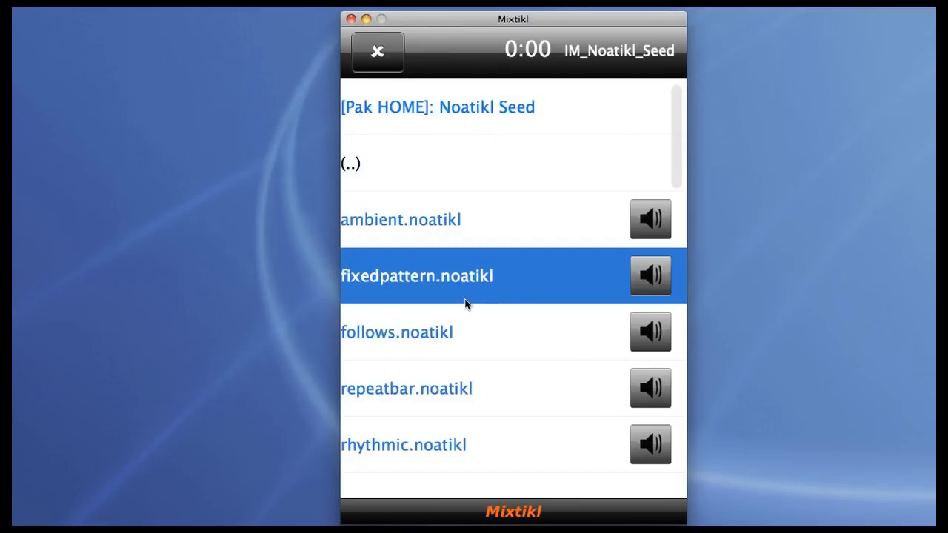
{"action": "left_click", "coordinate": [417, 276]}
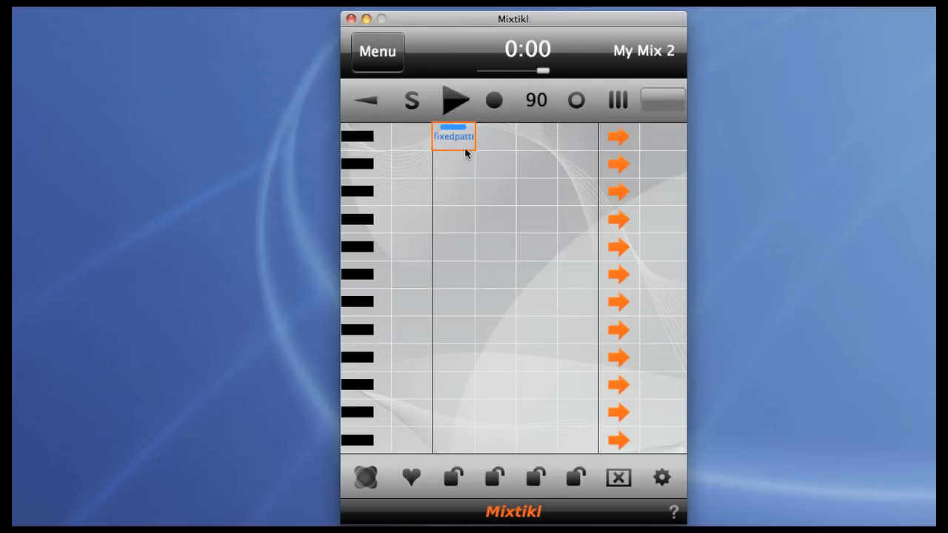
Lower the fixedpattern Articulation Minimum from 100 to 42, confirm, and return to the grid
{"action": "left_click", "coordinate": [453, 136]}
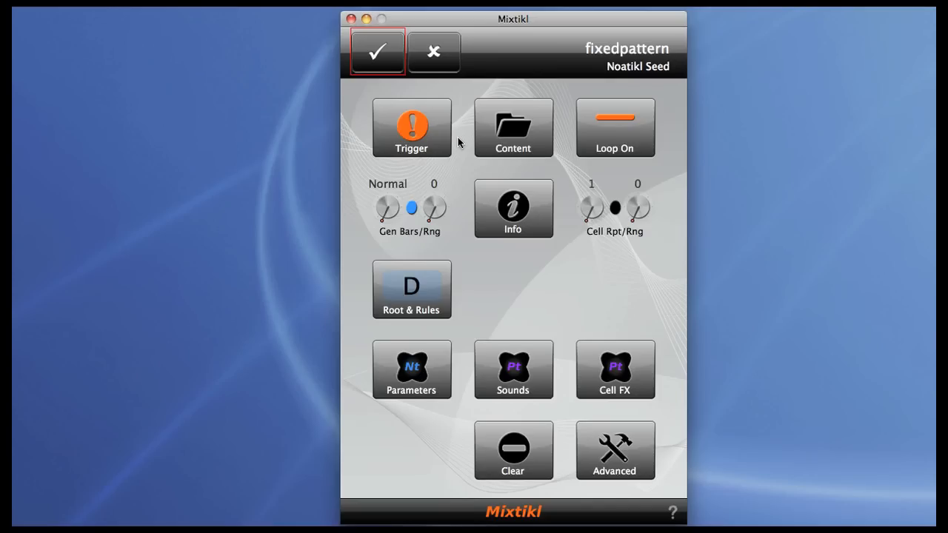
{"action": "mouse_move", "coordinate": [404, 376]}
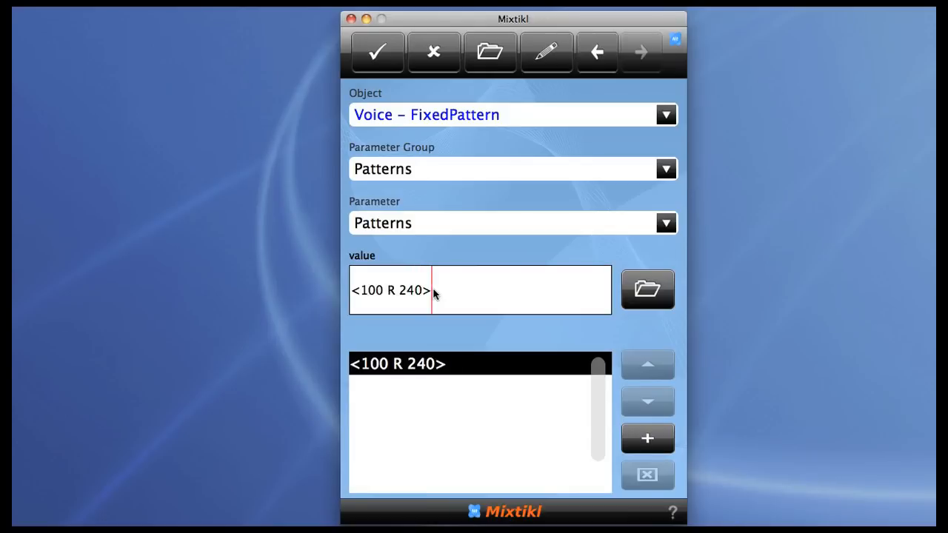
{"action": "mouse_move", "coordinate": [651, 158]}
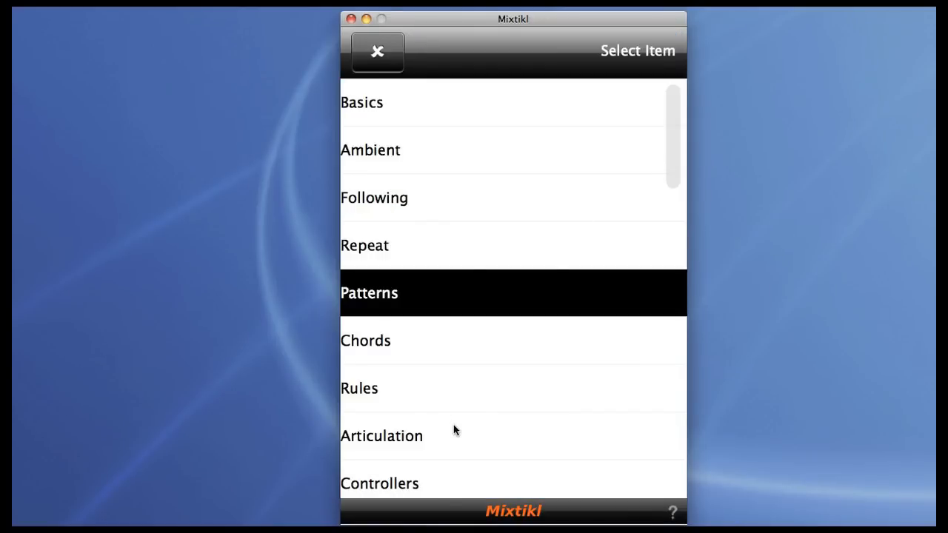
{"action": "left_click", "coordinate": [381, 435]}
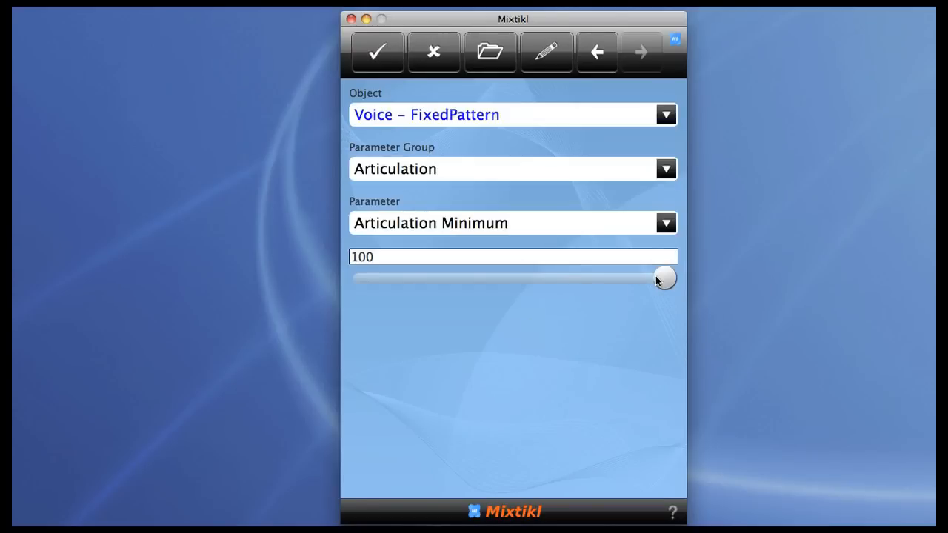
{"action": "left_click_drag", "start_coordinate": [664, 278], "coordinate": [486, 278]}
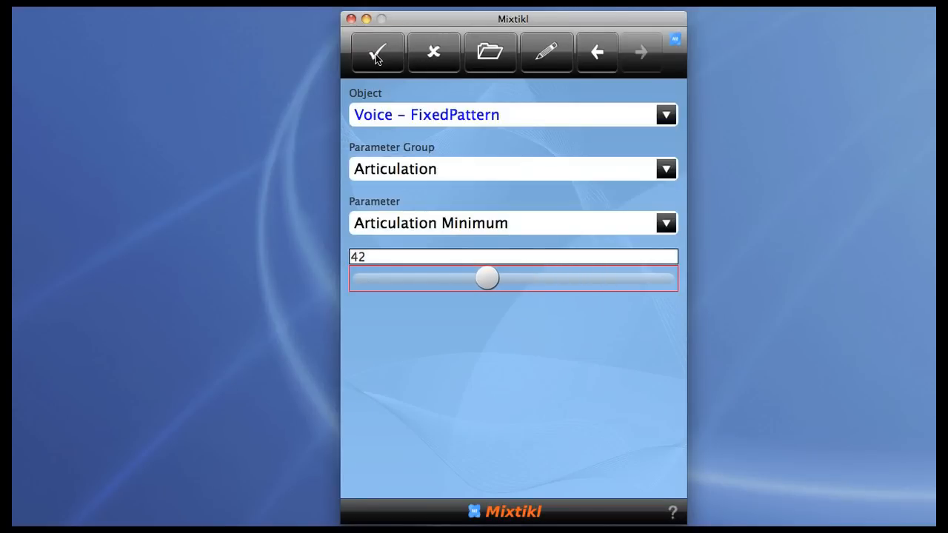
{"action": "left_click", "coordinate": [378, 53]}
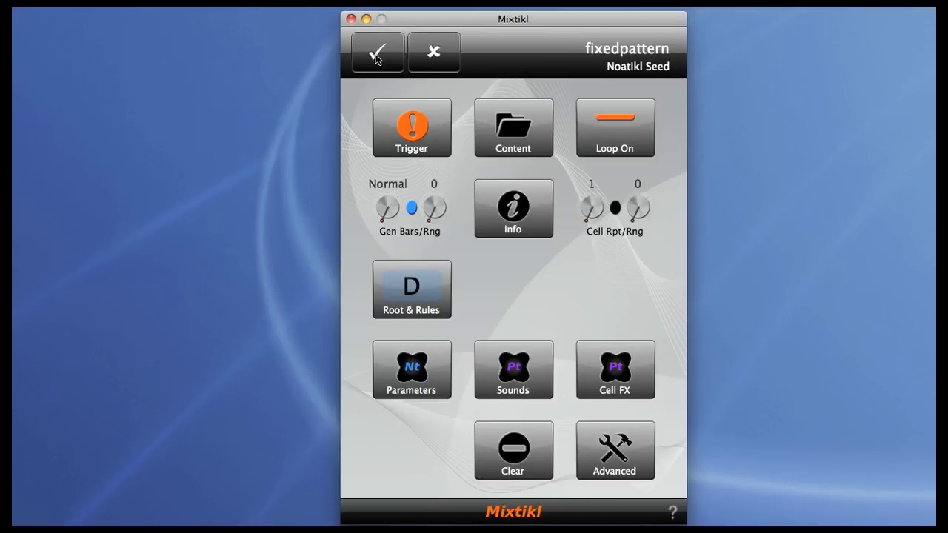
{"action": "left_click", "coordinate": [376, 52]}
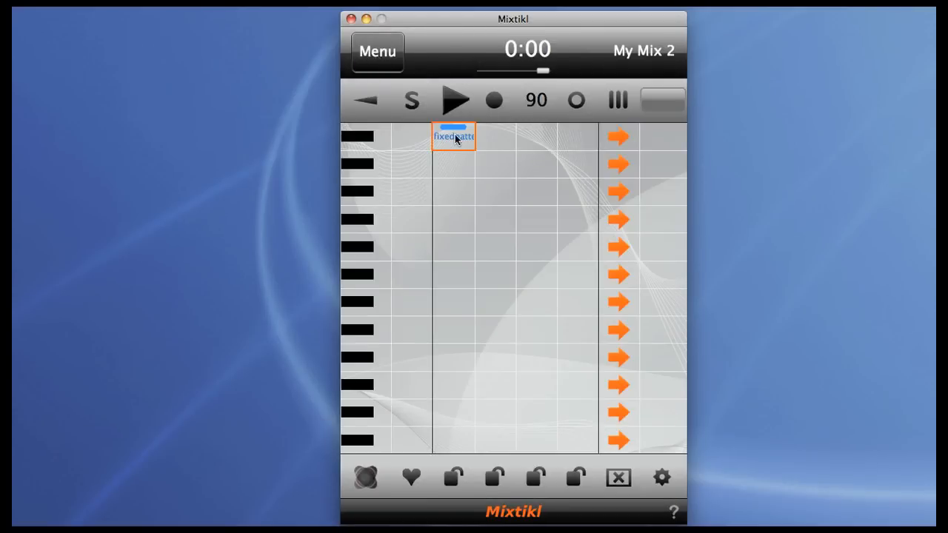
{"action": "mouse_move", "coordinate": [412, 79]}
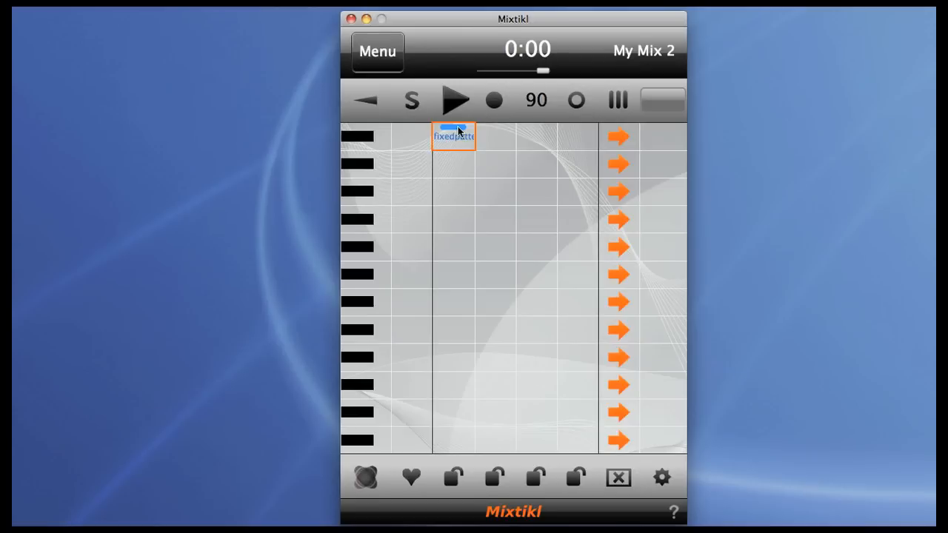
Insert an Osc at the chain start and replace the wavetable module with an Amplifier
{"action": "left_click", "coordinate": [458, 100]}
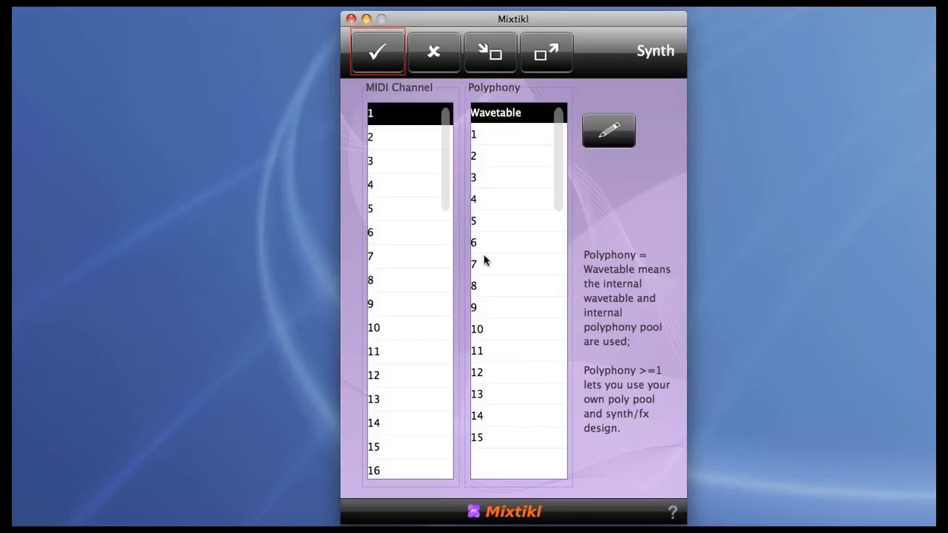
{"action": "mouse_move", "coordinate": [489, 252]}
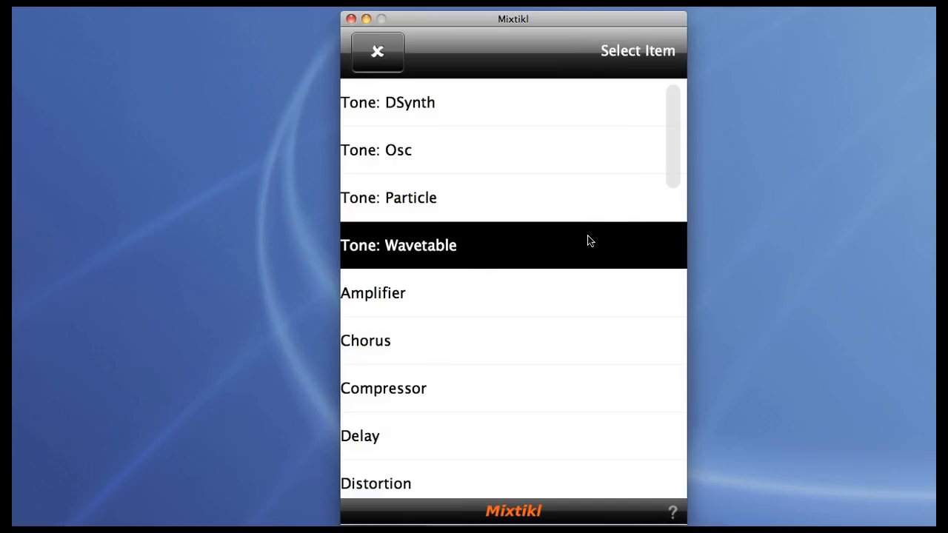
{"action": "left_click", "coordinate": [398, 245]}
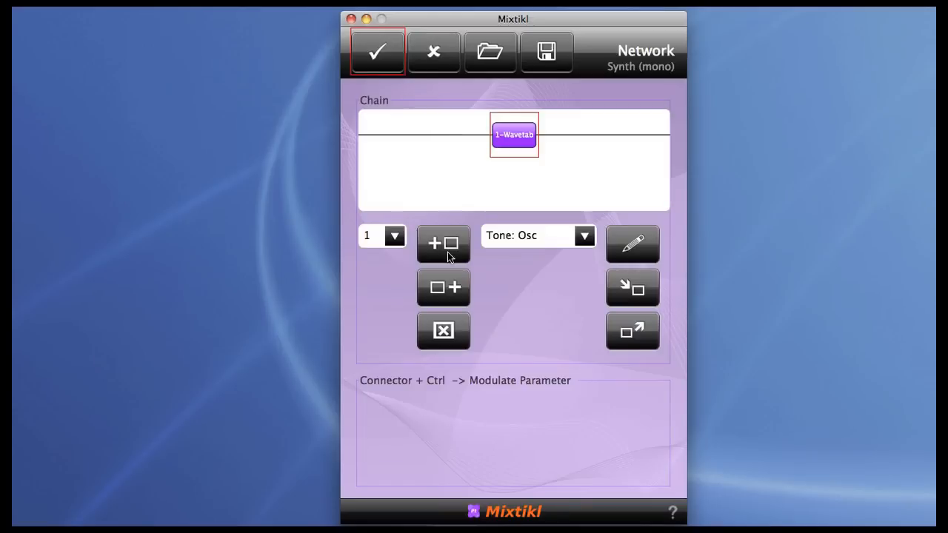
{"action": "left_click", "coordinate": [443, 244]}
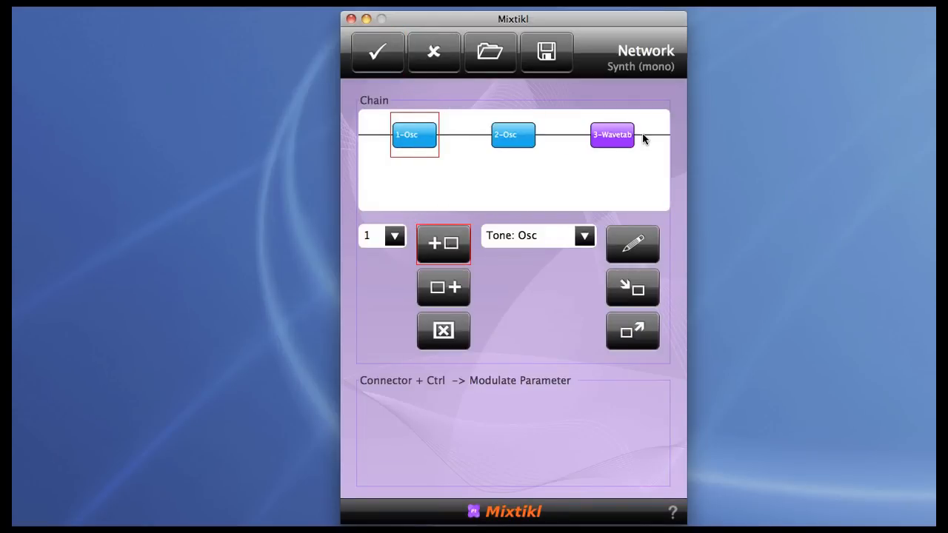
{"action": "left_click", "coordinate": [612, 135]}
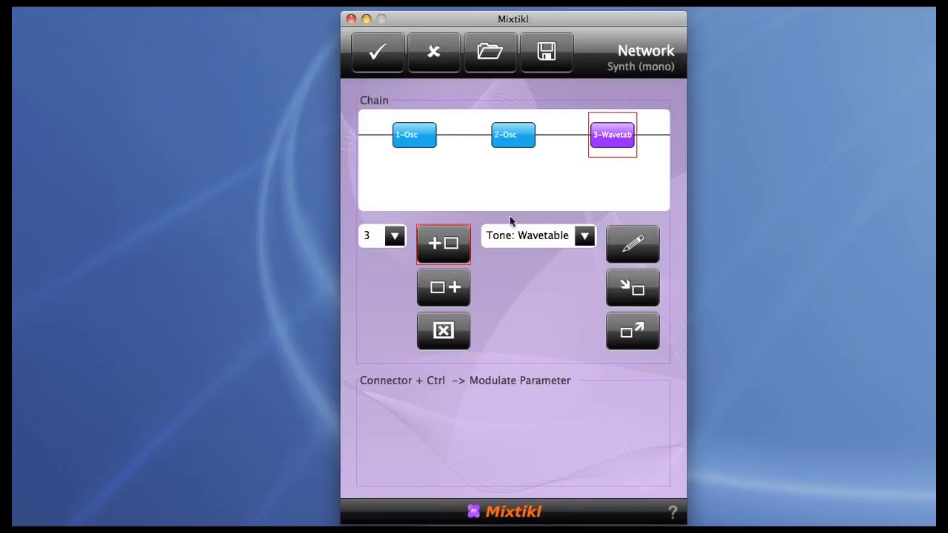
{"action": "left_click", "coordinate": [442, 331]}
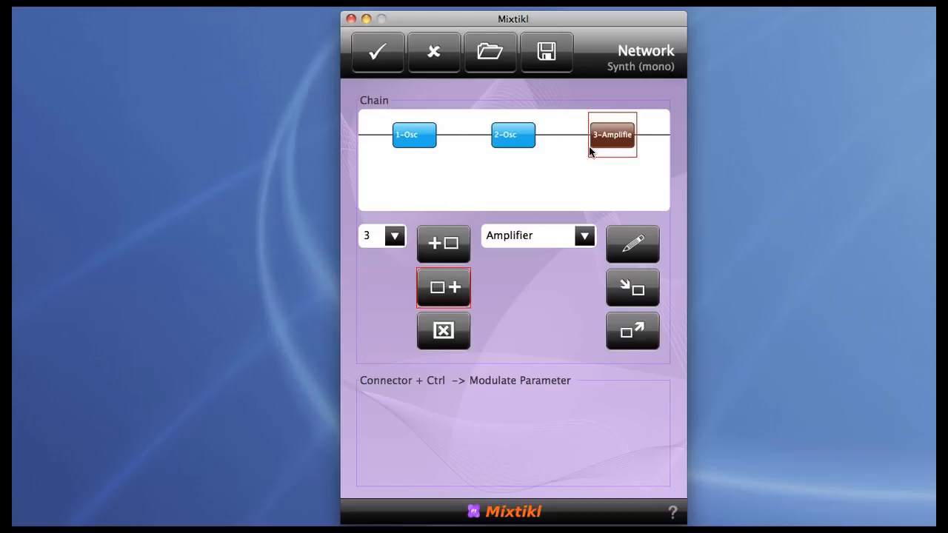
{"action": "left_click", "coordinate": [631, 244]}
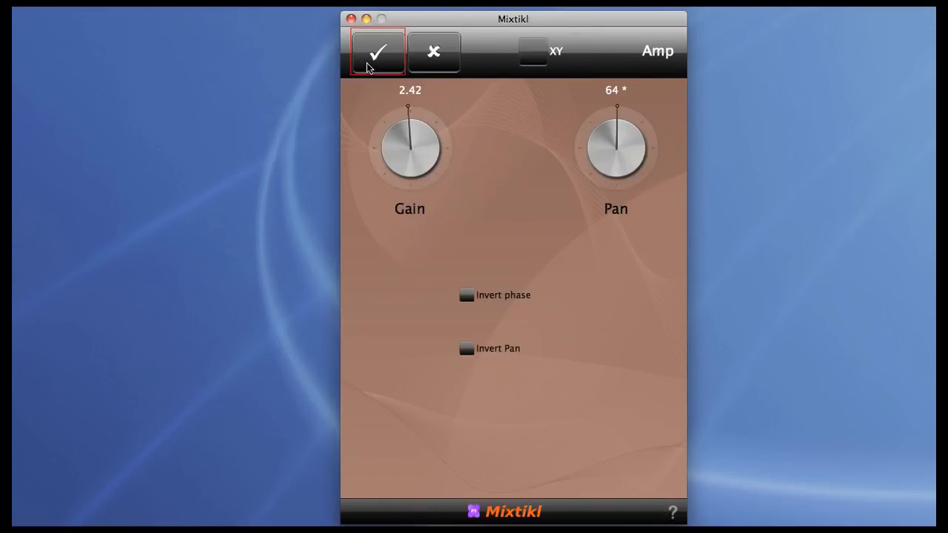
{"action": "left_click", "coordinate": [382, 51]}
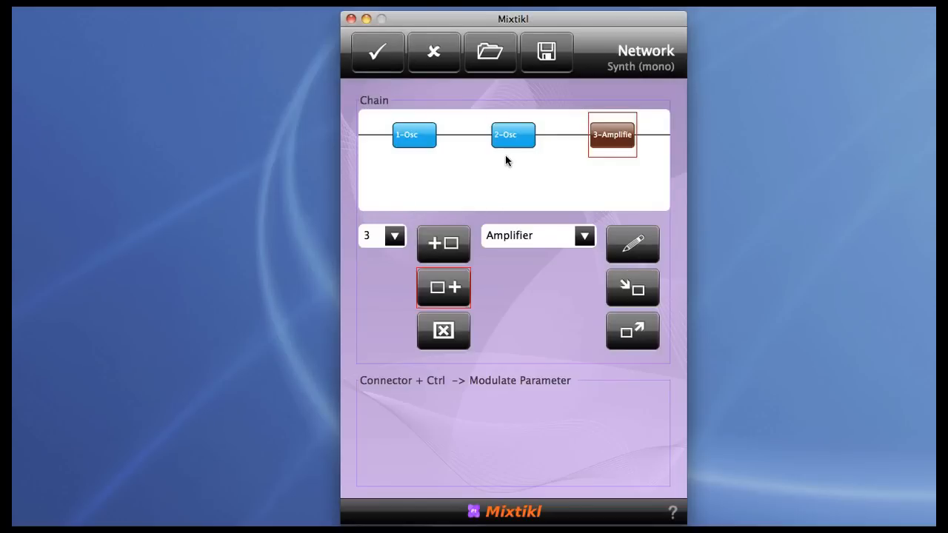
{"action": "mouse_move", "coordinate": [516, 167]}
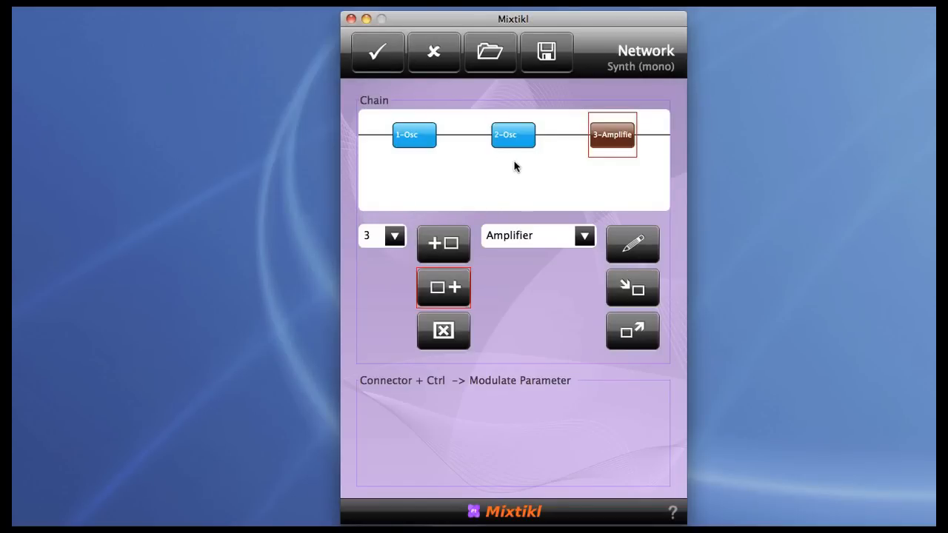
Enable the Ring checkbox on the 400 Hz sine oscillator and accept
{"action": "left_click", "coordinate": [512, 135]}
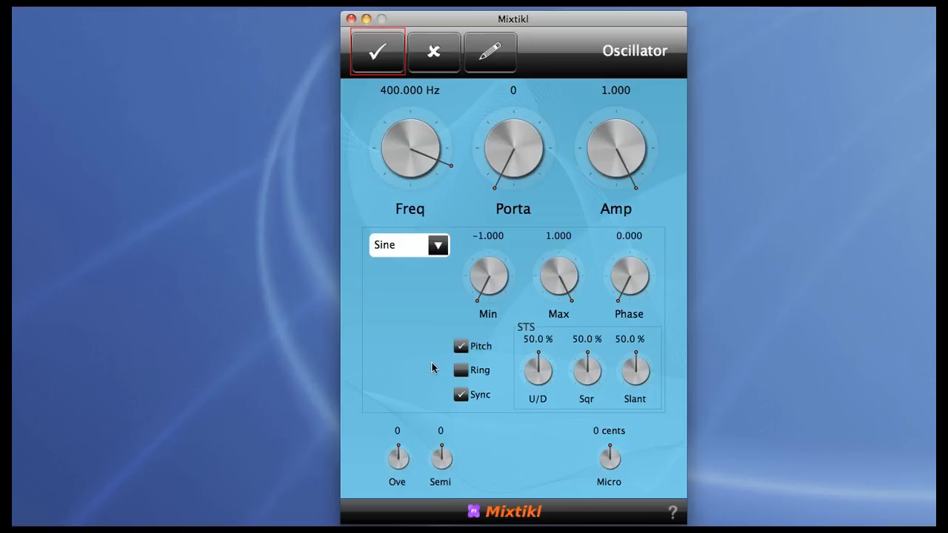
{"action": "mouse_move", "coordinate": [463, 382]}
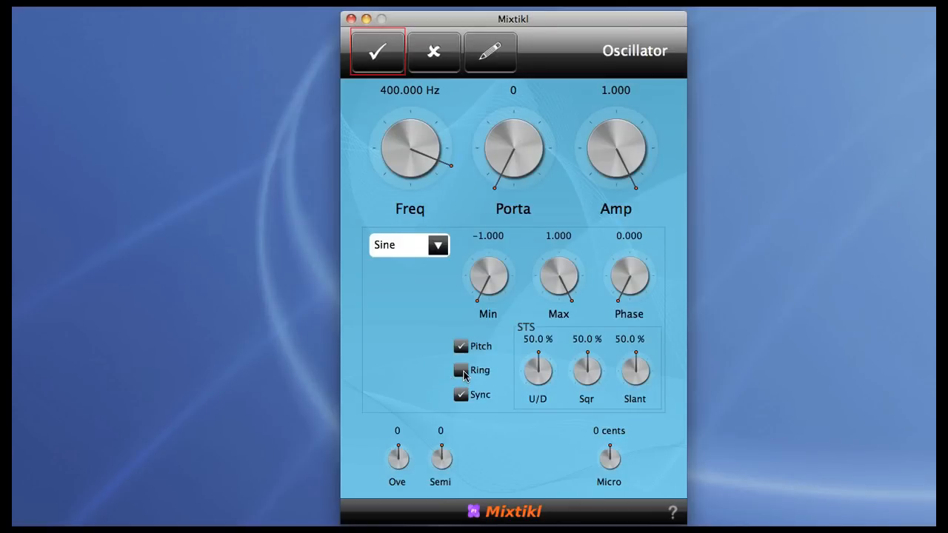
{"action": "left_click", "coordinate": [460, 370]}
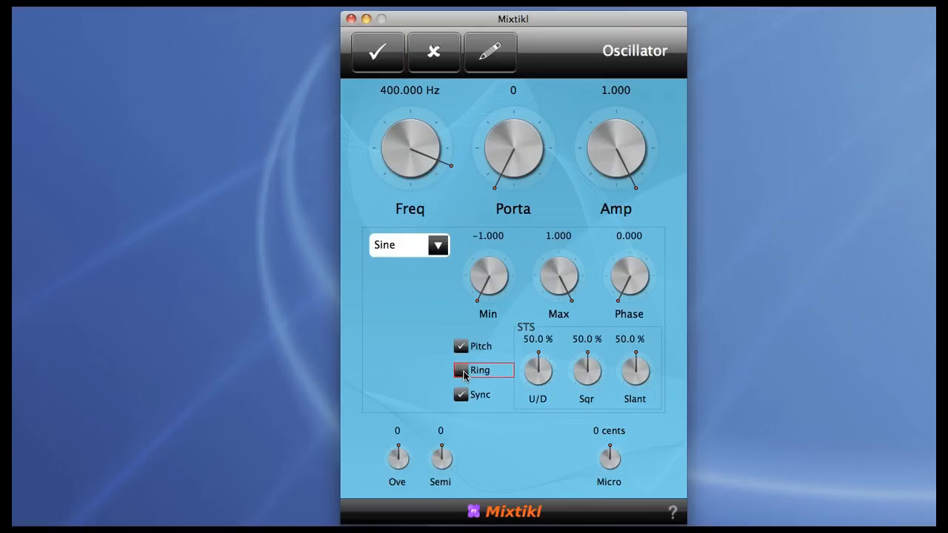
{"action": "left_click", "coordinate": [459, 370]}
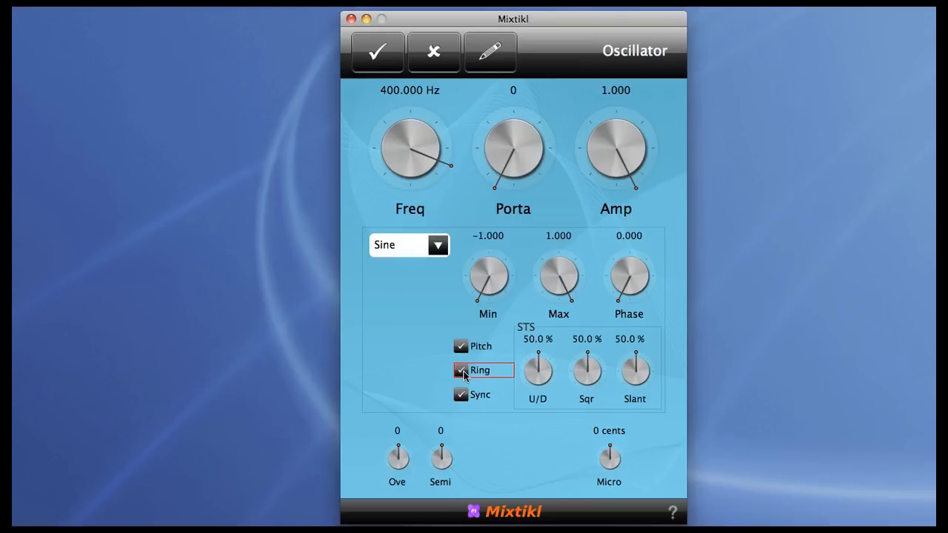
{"action": "left_click", "coordinate": [461, 369]}
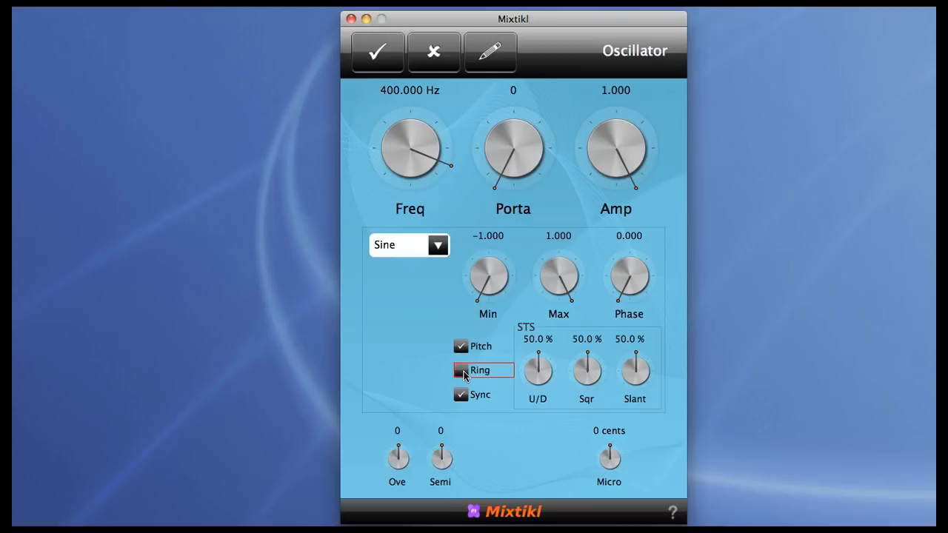
{"action": "left_click", "coordinate": [460, 370]}
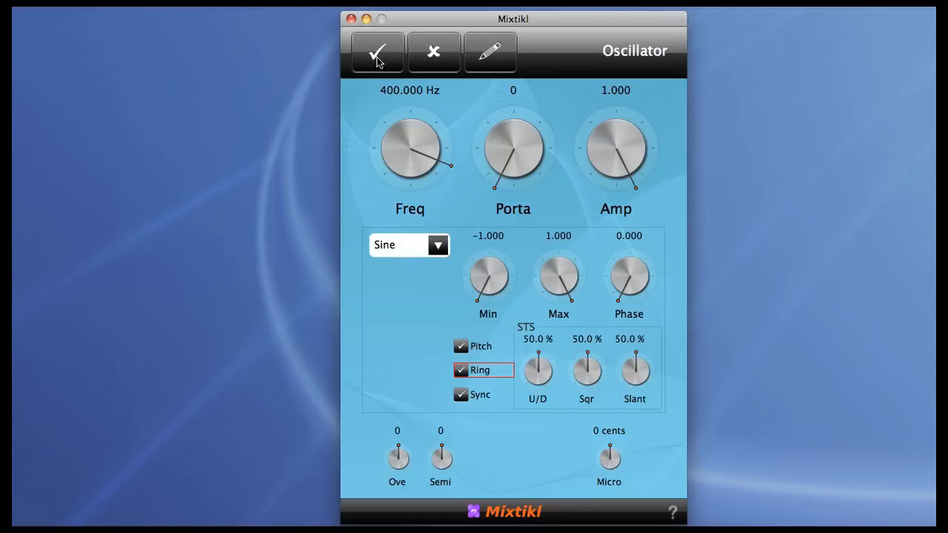
{"action": "left_click", "coordinate": [377, 52]}
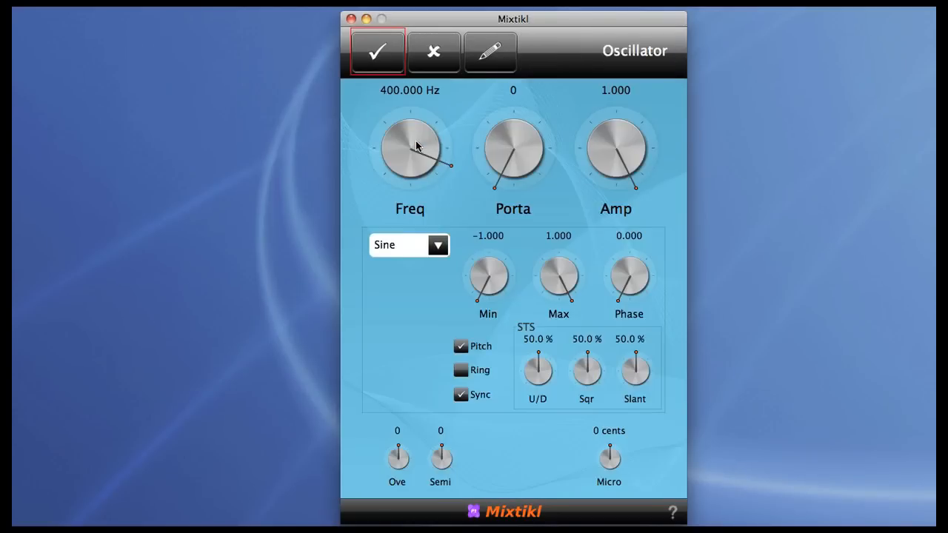
{"action": "mouse_move", "coordinate": [620, 158]}
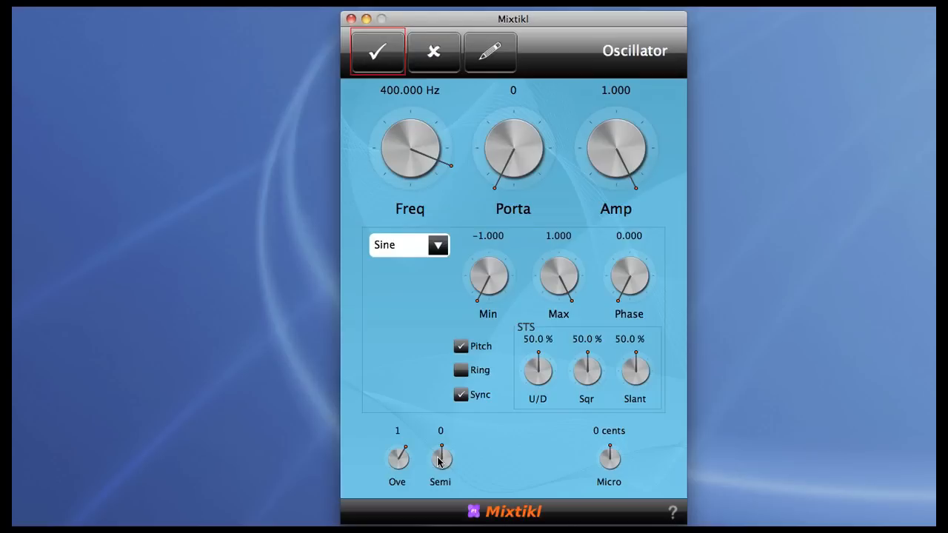
Accept the oscillator's octave change and return to the Osc–Osc–Amplifier chain
{"action": "left_click", "coordinate": [379, 52]}
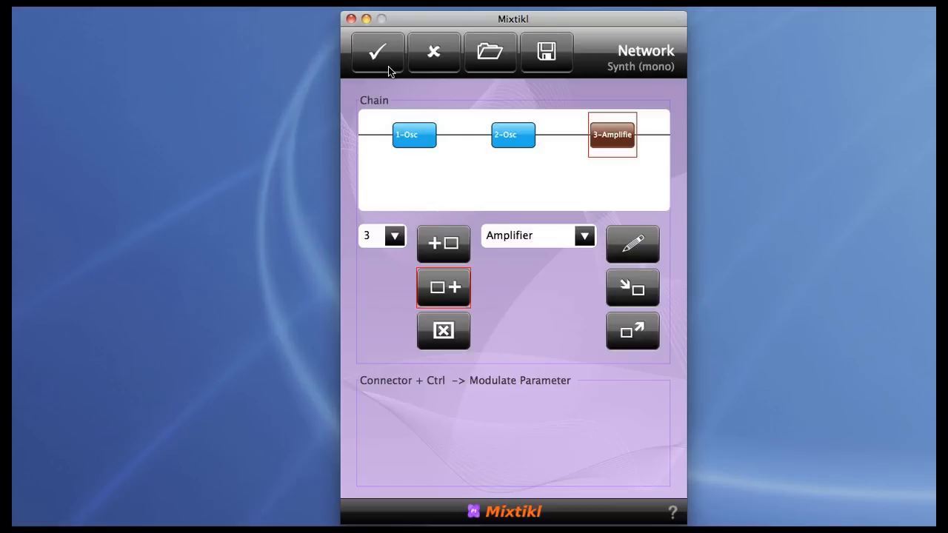
{"action": "mouse_move", "coordinate": [498, 157]}
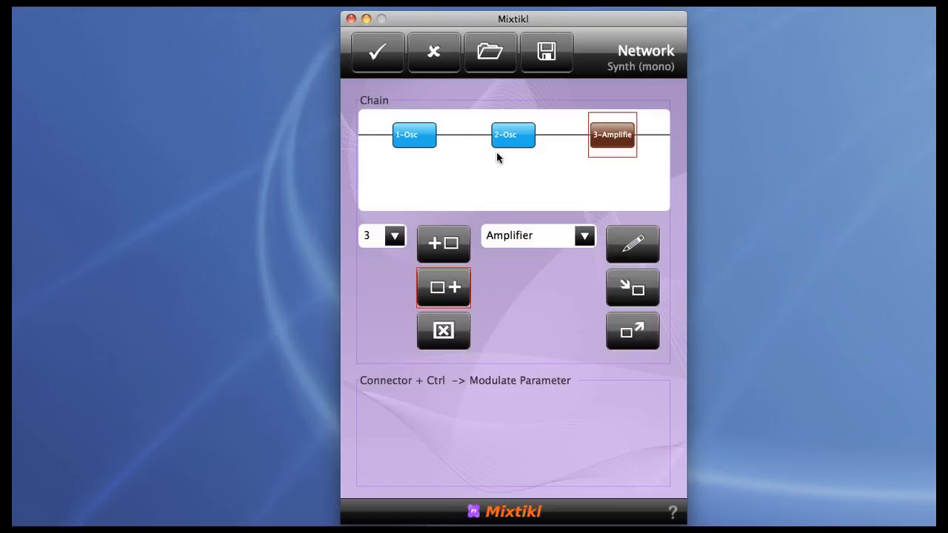
{"action": "mouse_move", "coordinate": [521, 145]}
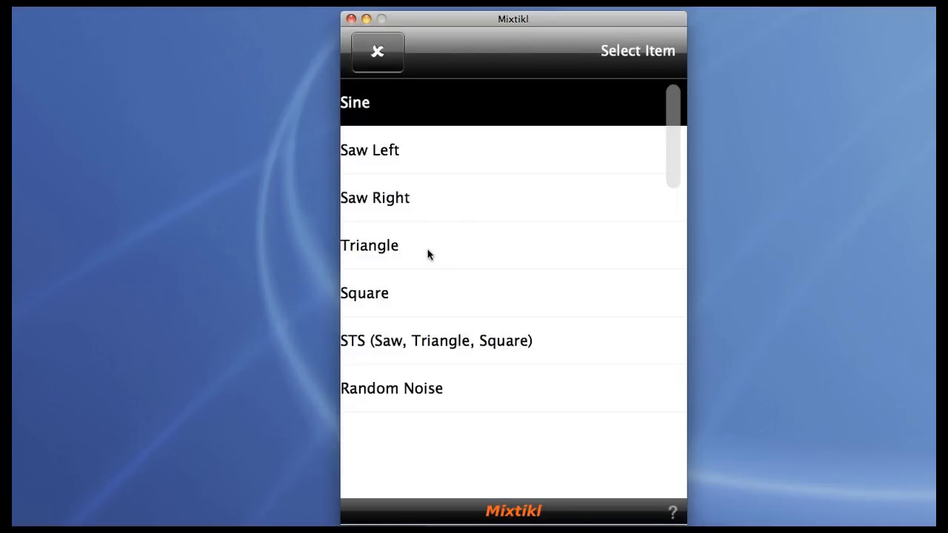
Select the Triangle waveform, accept, then raise the pitch by two semitones
{"action": "left_click", "coordinate": [368, 245]}
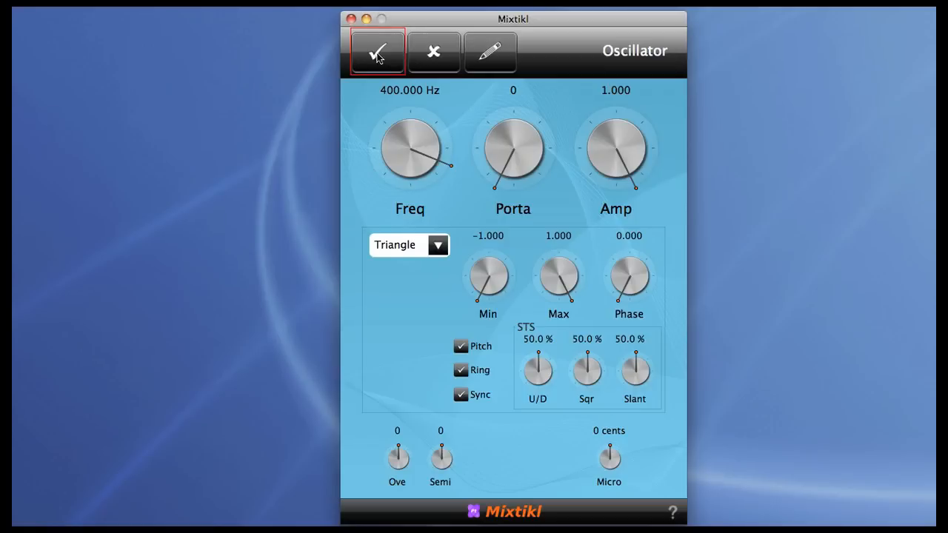
{"action": "left_click", "coordinate": [377, 51]}
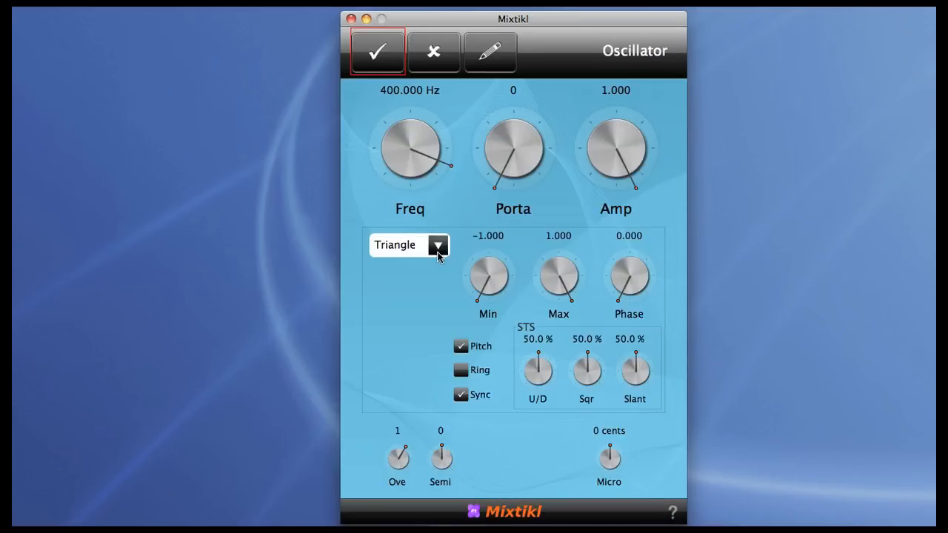
{"action": "mouse_move", "coordinate": [495, 447]}
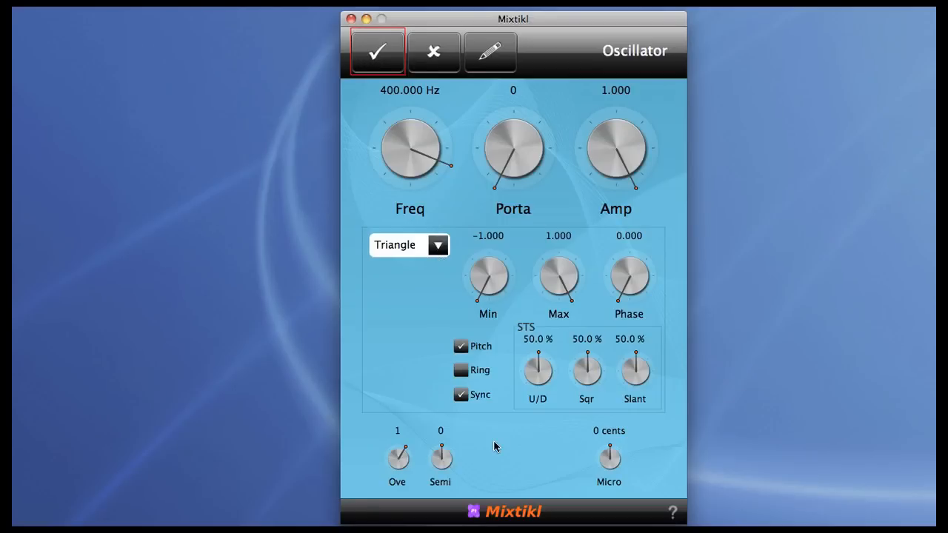
{"action": "mouse_move", "coordinate": [400, 461]}
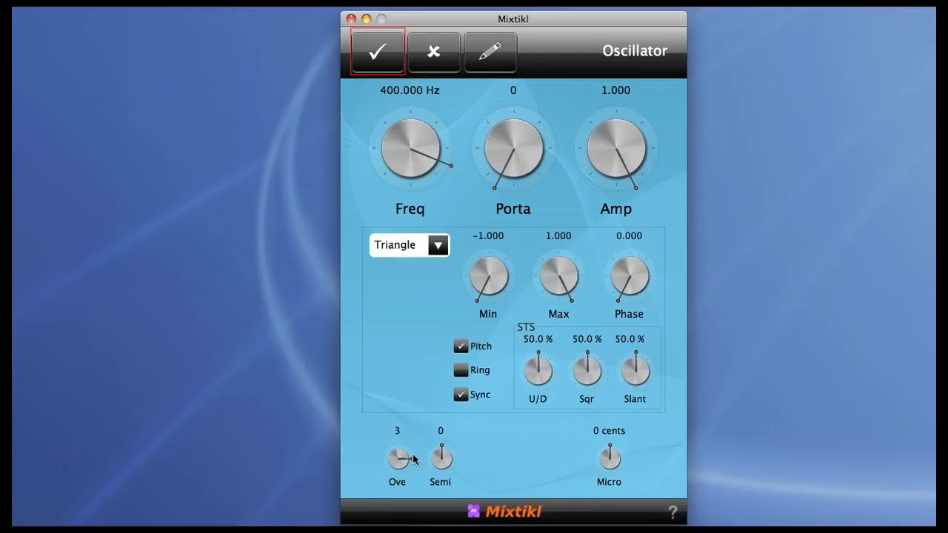
{"action": "mouse_move", "coordinate": [408, 465]}
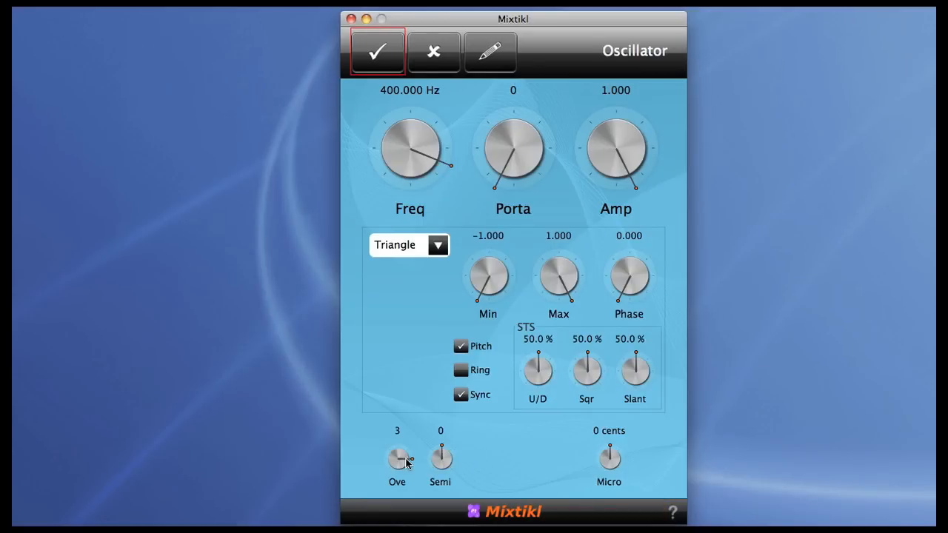
{"action": "mouse_move", "coordinate": [438, 460]}
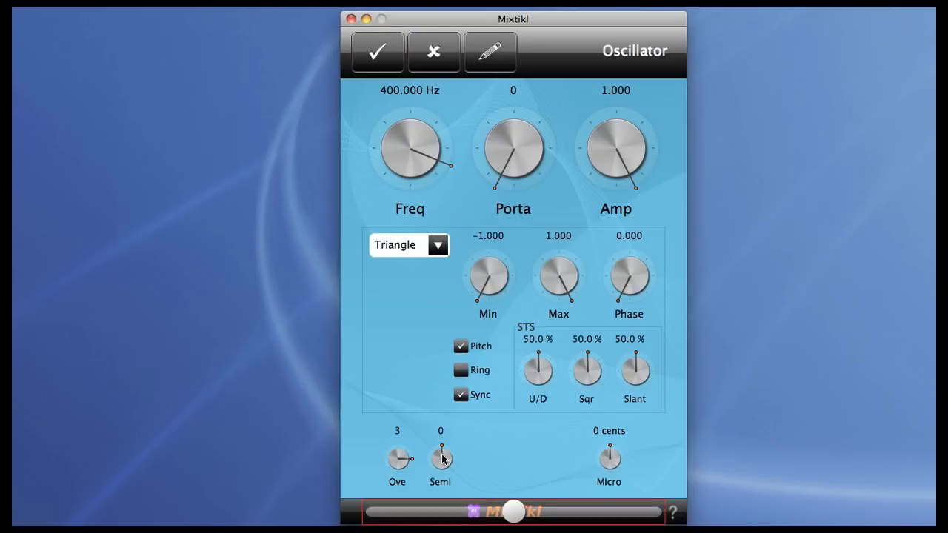
{"action": "left_click_drag", "start_coordinate": [441, 457], "coordinate": [440, 444]}
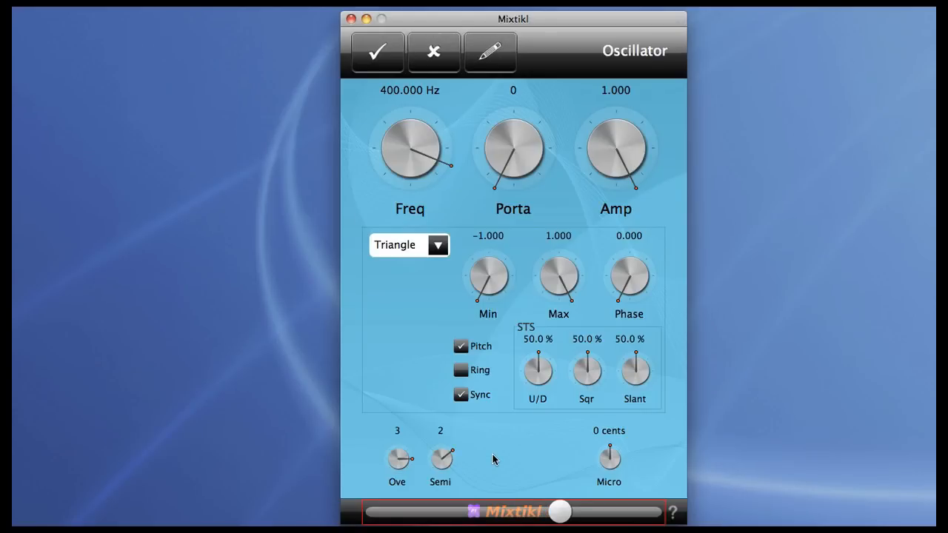
{"action": "mouse_move", "coordinate": [513, 460]}
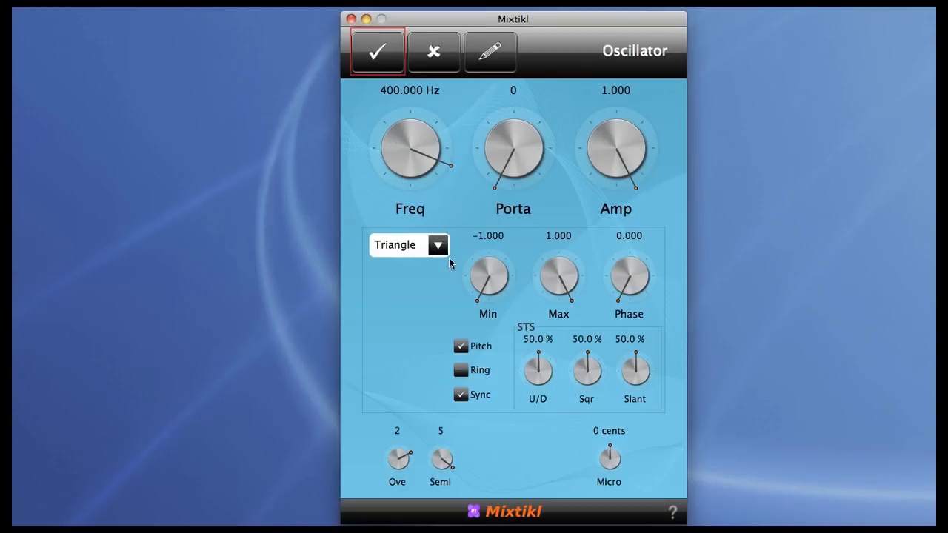
Try the Square waveform, then settle on STS (Saw, Triangle, Square)
{"action": "left_click", "coordinate": [437, 245]}
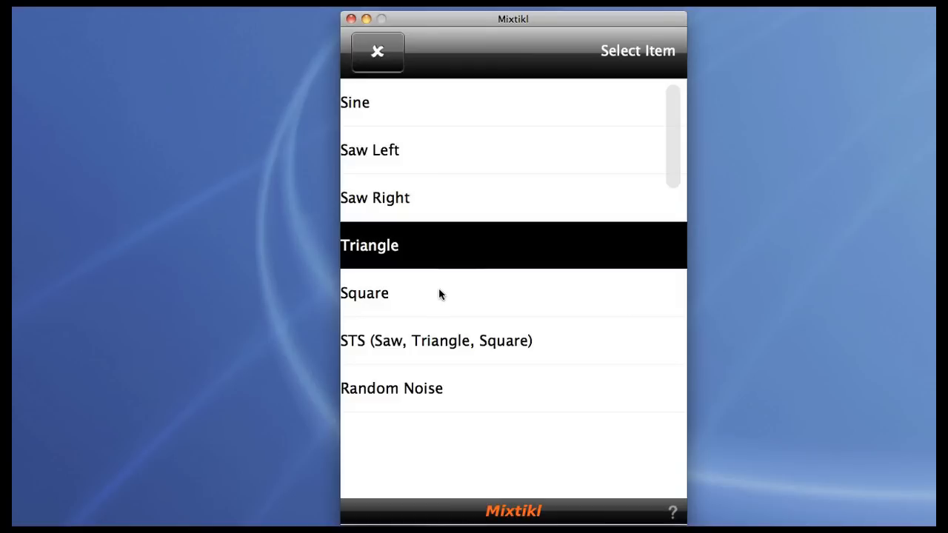
{"action": "left_click", "coordinate": [365, 293]}
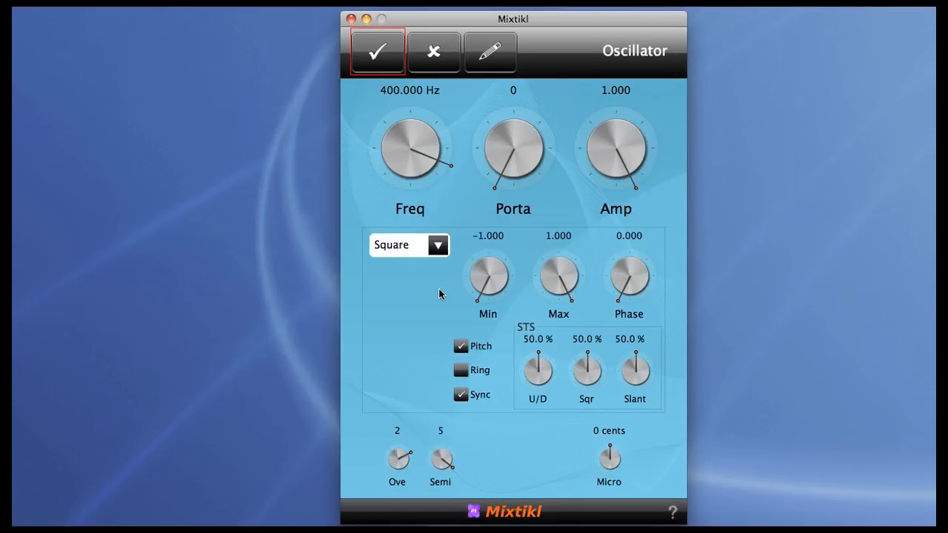
{"action": "mouse_move", "coordinate": [424, 456]}
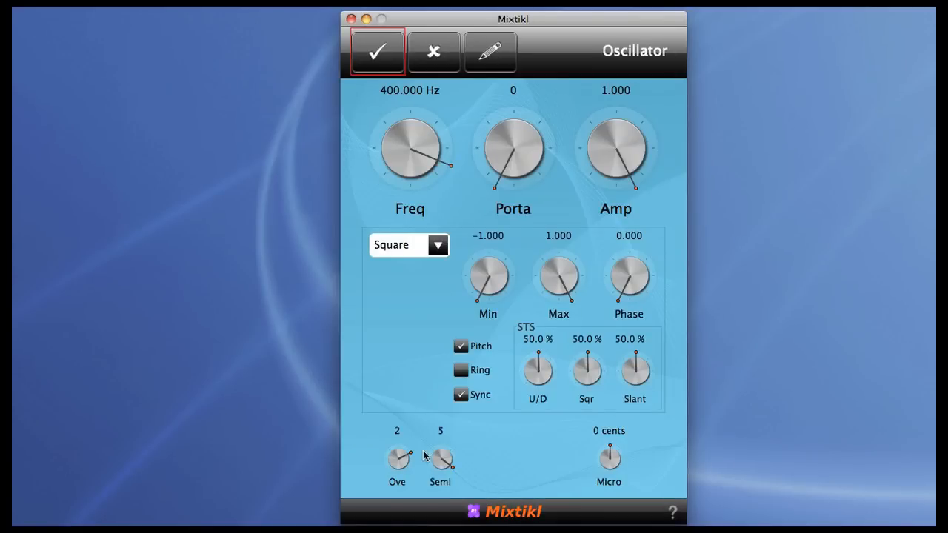
{"action": "mouse_move", "coordinate": [442, 463]}
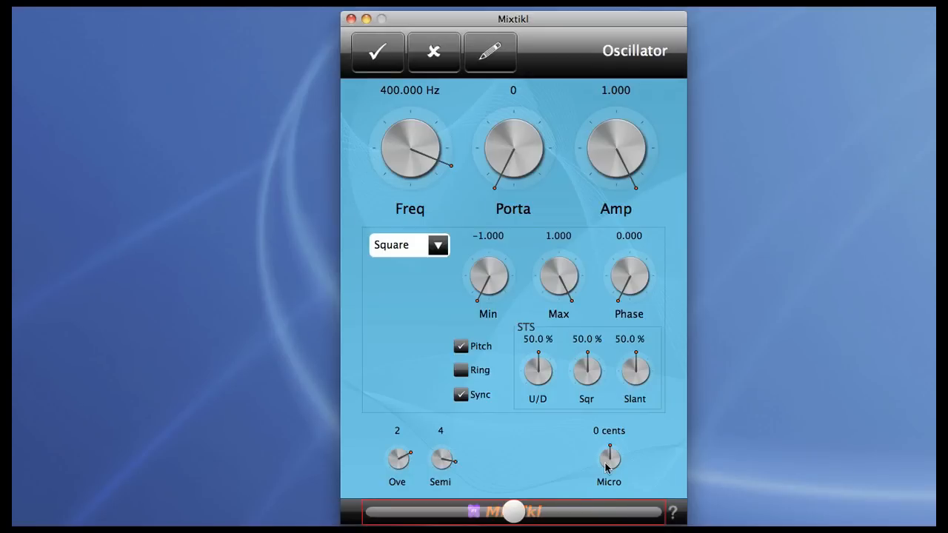
{"action": "left_click", "coordinate": [408, 245]}
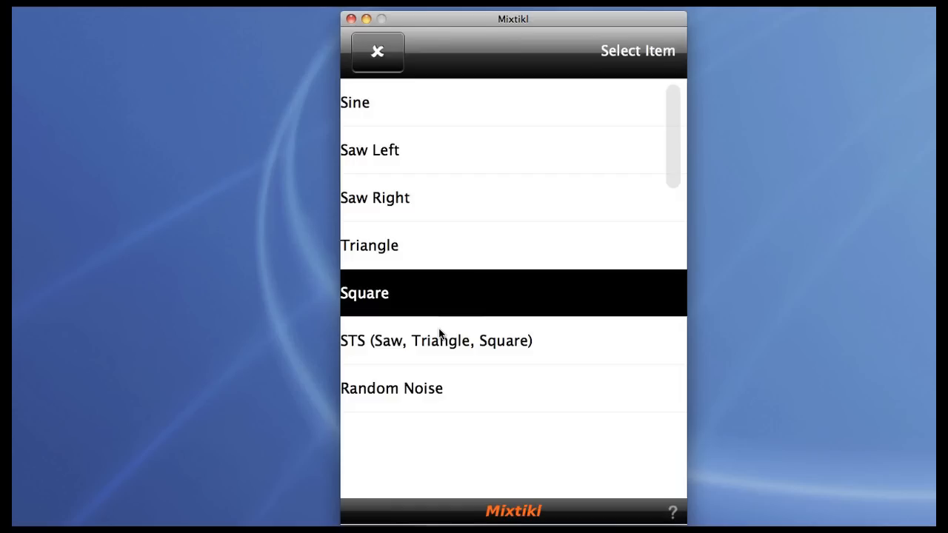
{"action": "left_click", "coordinate": [436, 340]}
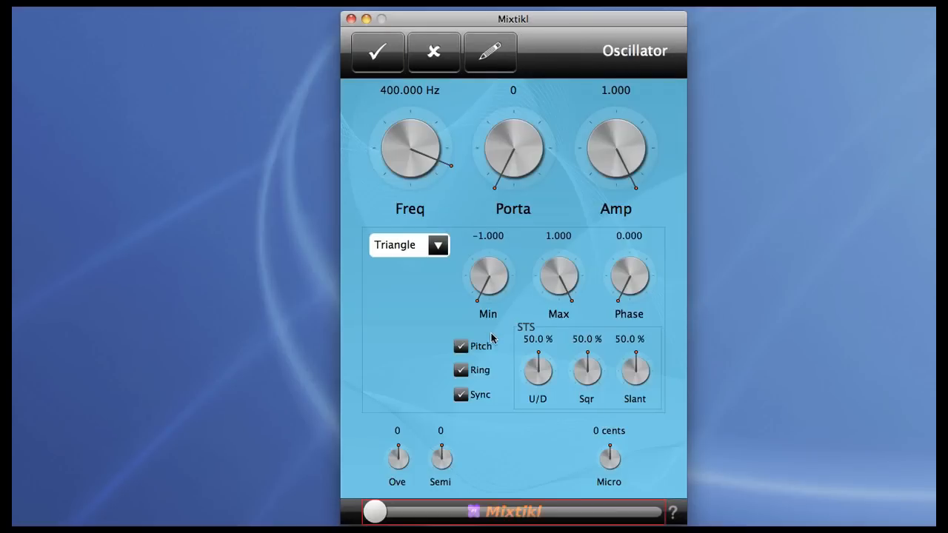
{"action": "left_click", "coordinate": [409, 244]}
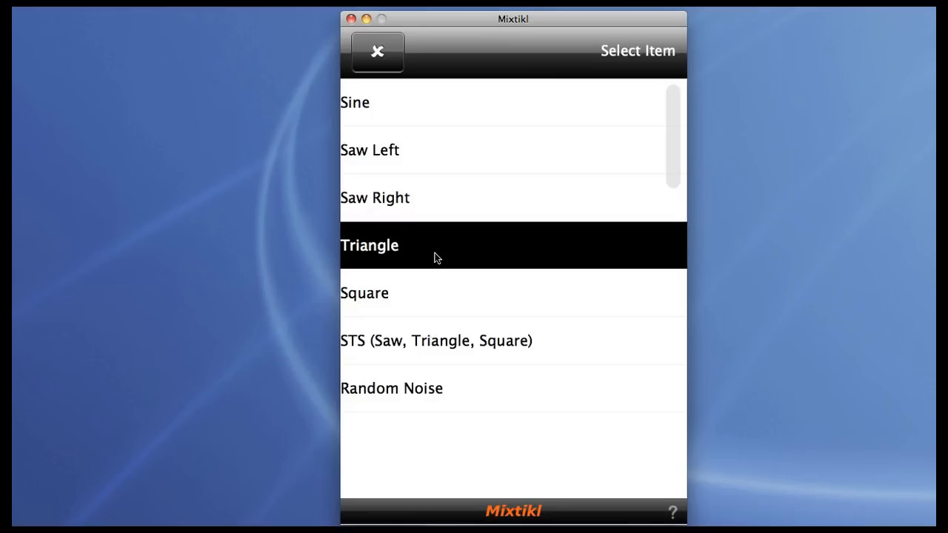
{"action": "mouse_move", "coordinate": [442, 345]}
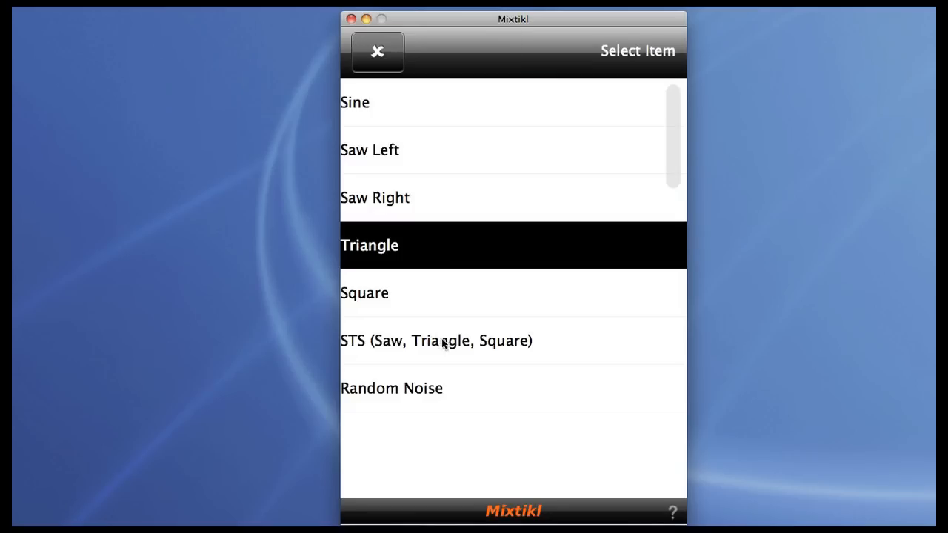
{"action": "left_click", "coordinate": [435, 341]}
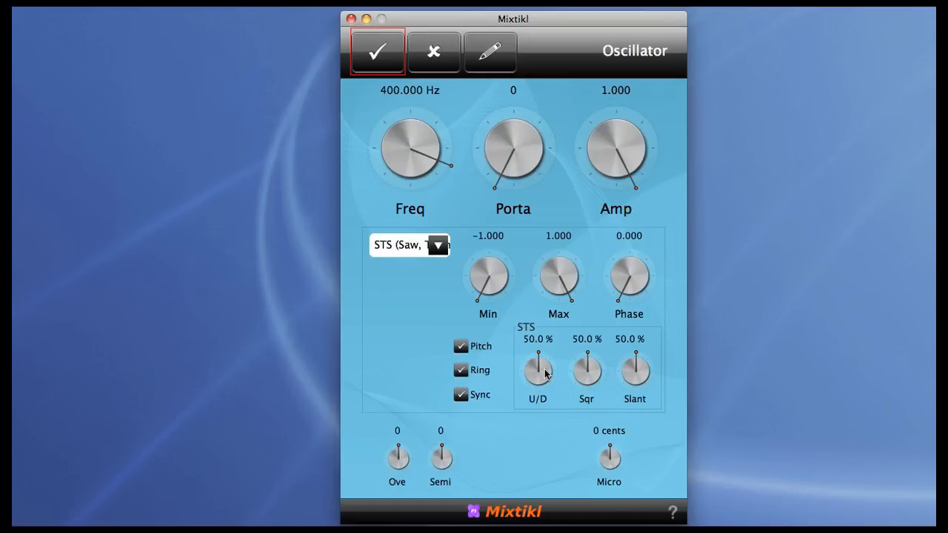
Turn the STS oscillator's U/D ratio knob up to 68%
{"action": "left_click_drag", "start_coordinate": [537, 370], "coordinate": [548, 359]}
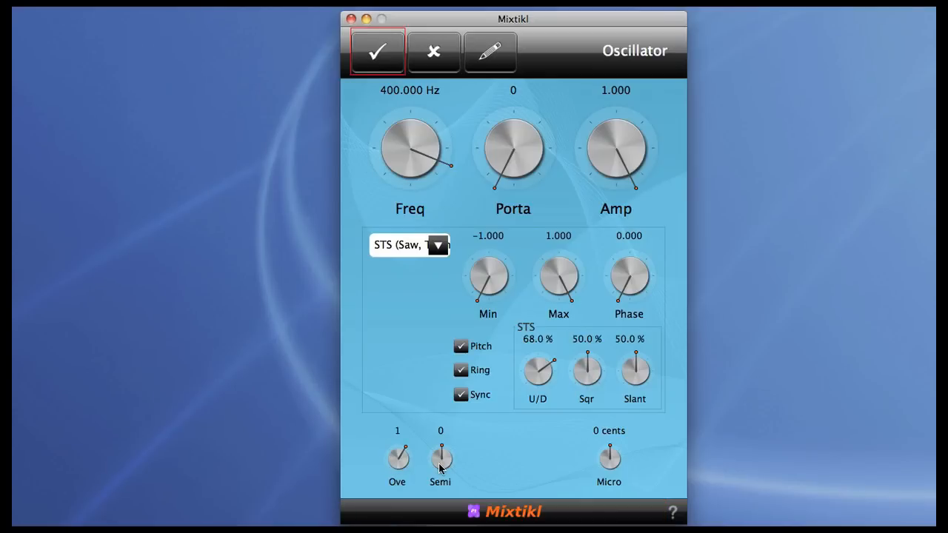
{"action": "mouse_move", "coordinate": [419, 435]}
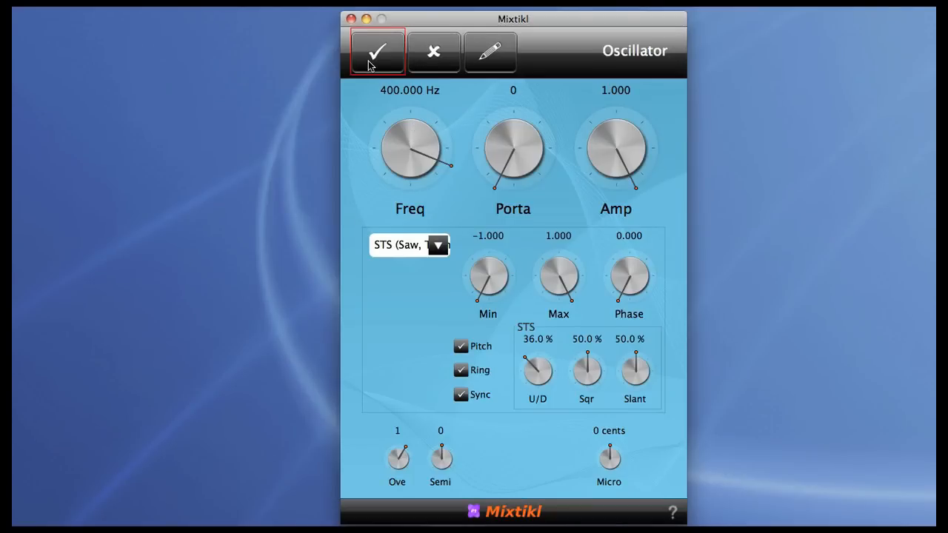
Set the envelope attack 2843, post attack 5024, post-attack level 100%, release about 4138
{"action": "left_click", "coordinate": [381, 51]}
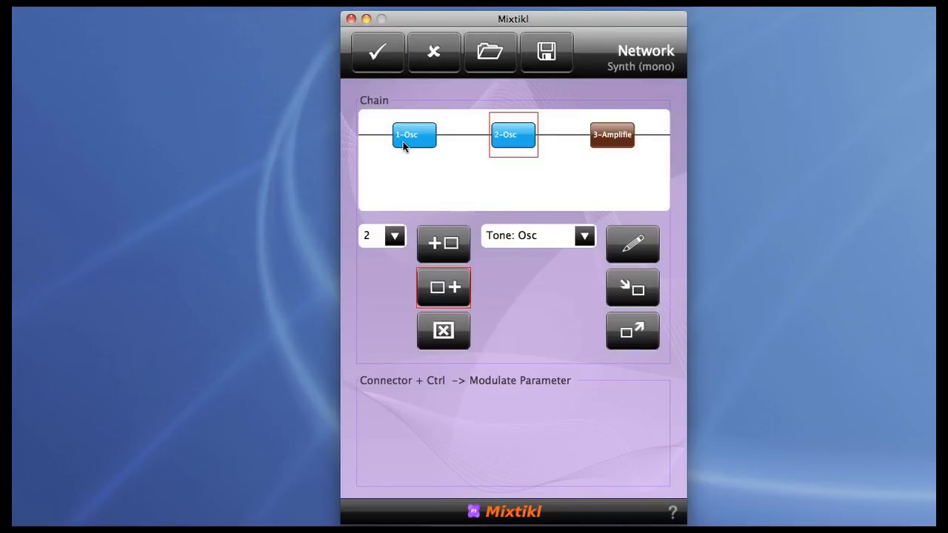
{"action": "left_click", "coordinate": [631, 244]}
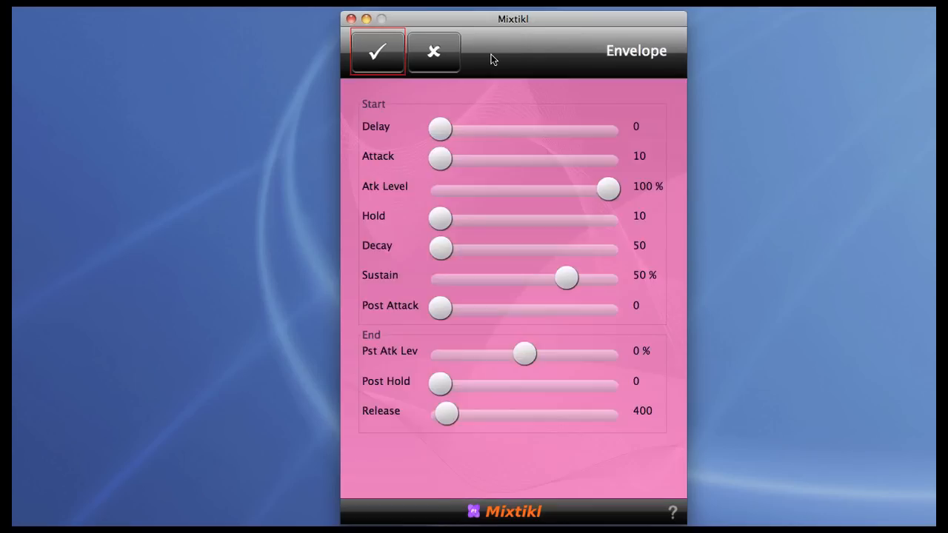
{"action": "mouse_move", "coordinate": [455, 150]}
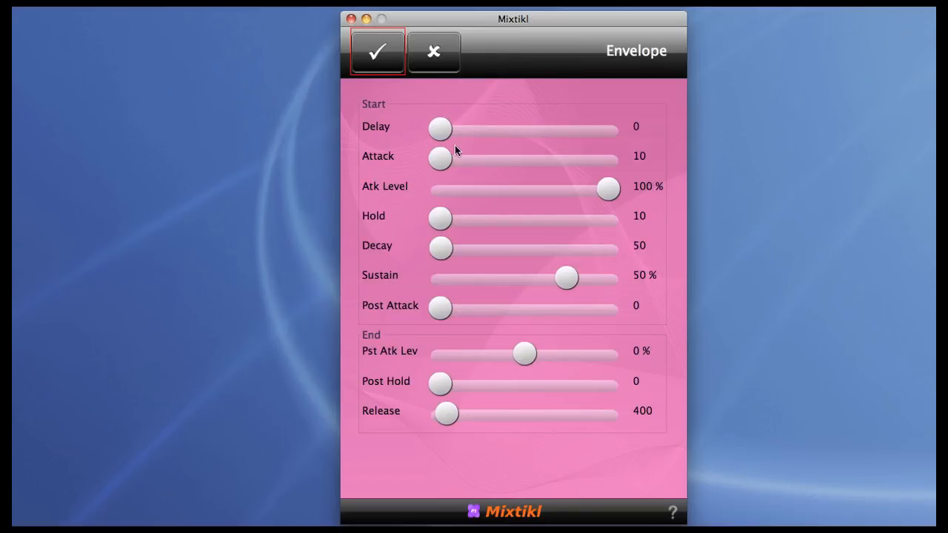
{"action": "left_click_drag", "start_coordinate": [439, 159], "coordinate": [487, 159]}
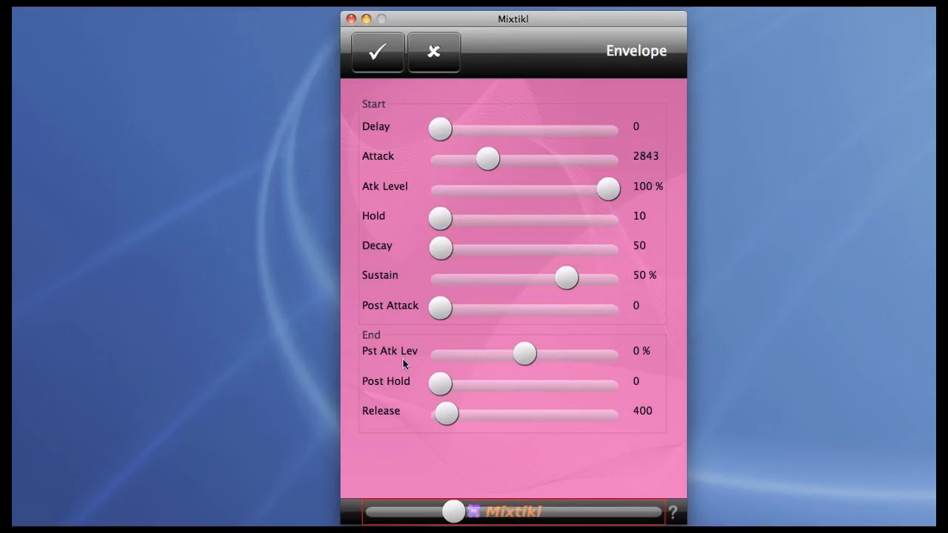
{"action": "left_click_drag", "start_coordinate": [439, 306], "coordinate": [515, 306]}
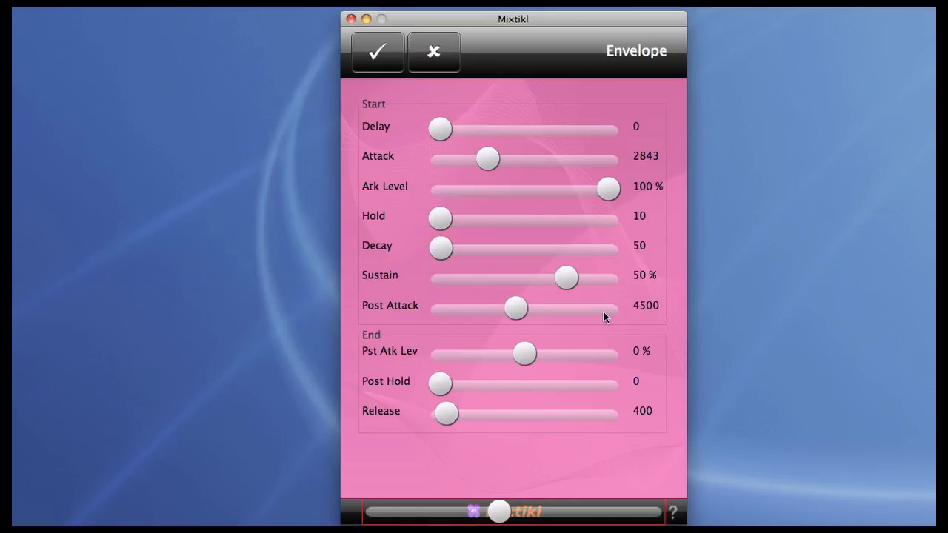
{"action": "left_click_drag", "start_coordinate": [514, 307], "coordinate": [523, 307]}
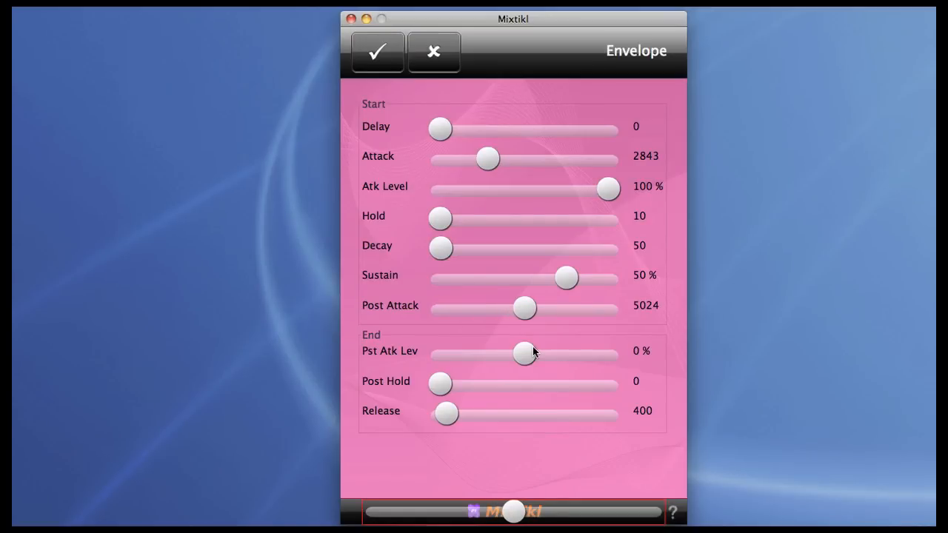
{"action": "left_click_drag", "start_coordinate": [522, 353], "coordinate": [609, 354]}
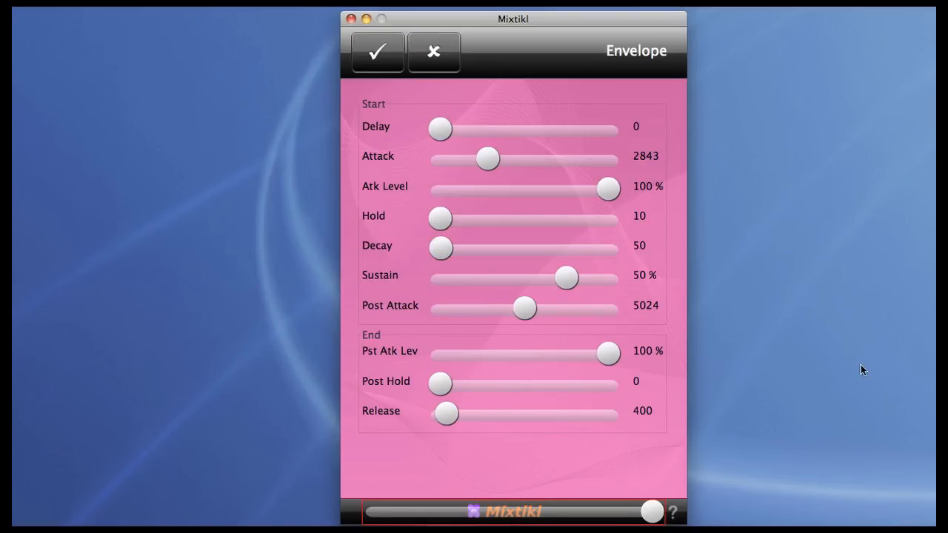
{"action": "left_click_drag", "start_coordinate": [446, 413], "coordinate": [509, 413]}
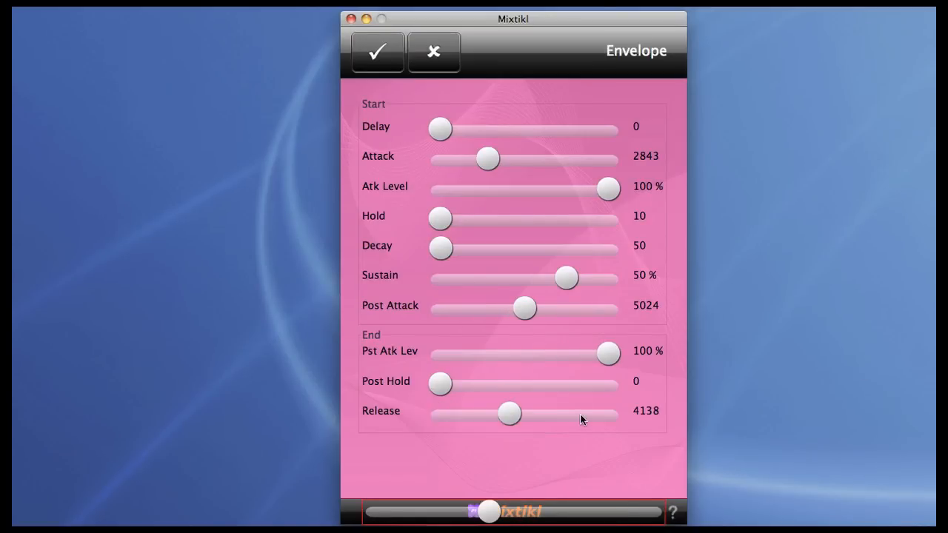
{"action": "left_click_drag", "start_coordinate": [508, 413], "coordinate": [519, 413]}
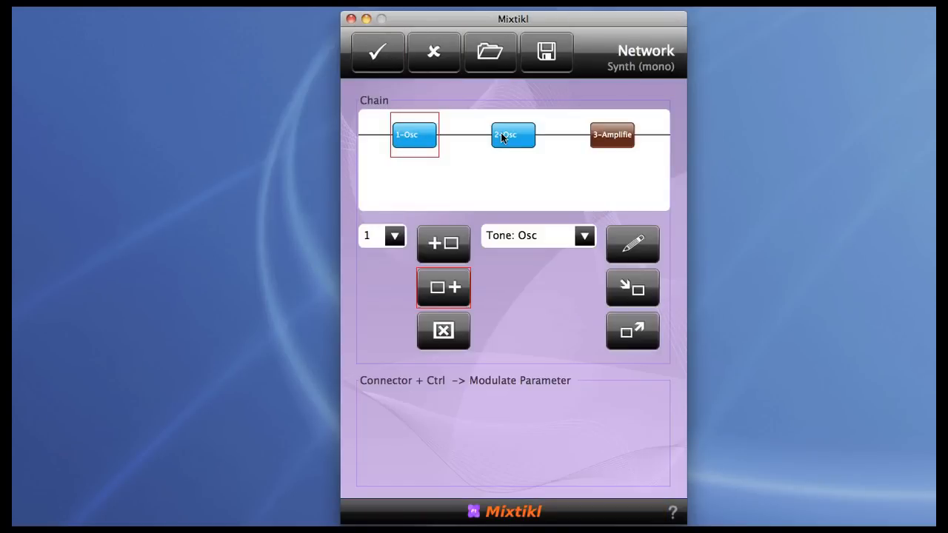
Give the second oscillator's envelope 100% post-attack level and release about 3471, then return
{"action": "left_click", "coordinate": [631, 243]}
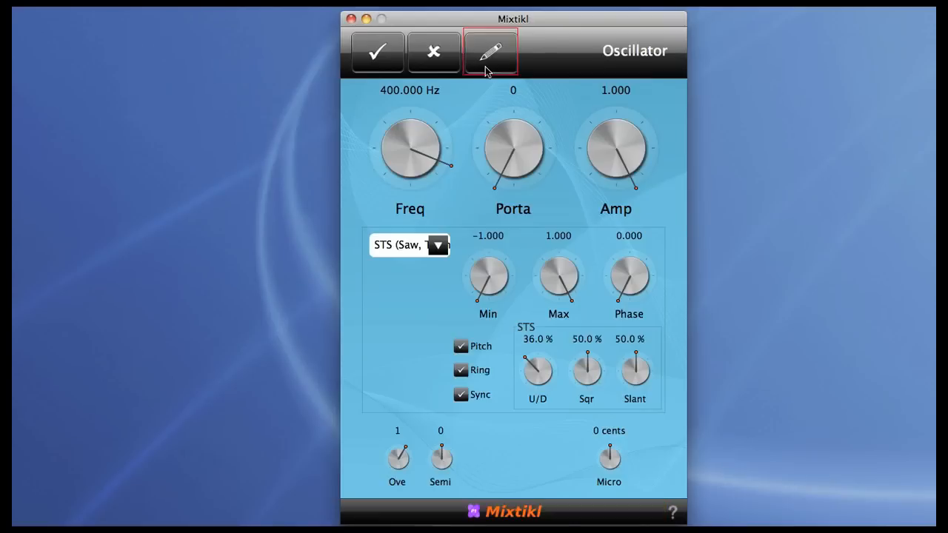
{"action": "left_click", "coordinate": [490, 51]}
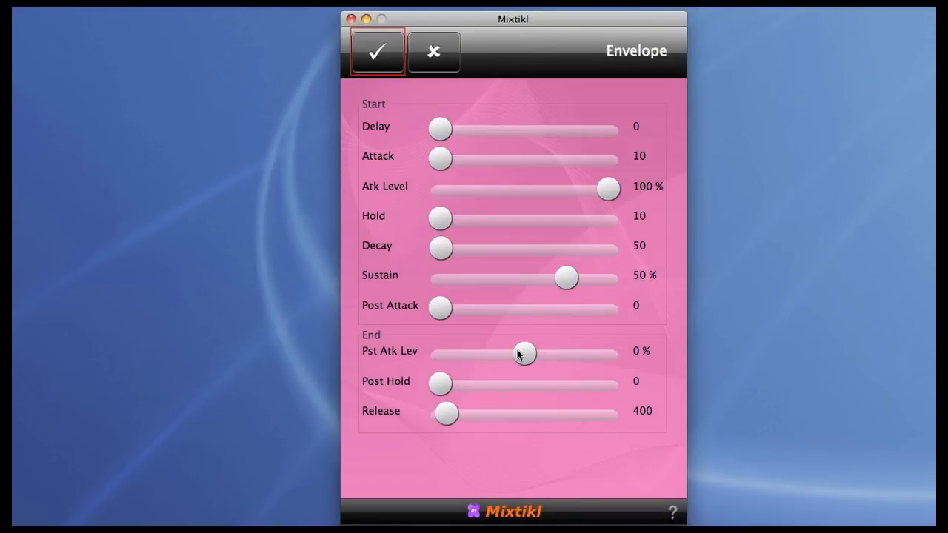
{"action": "left_click_drag", "start_coordinate": [523, 353], "coordinate": [607, 353]}
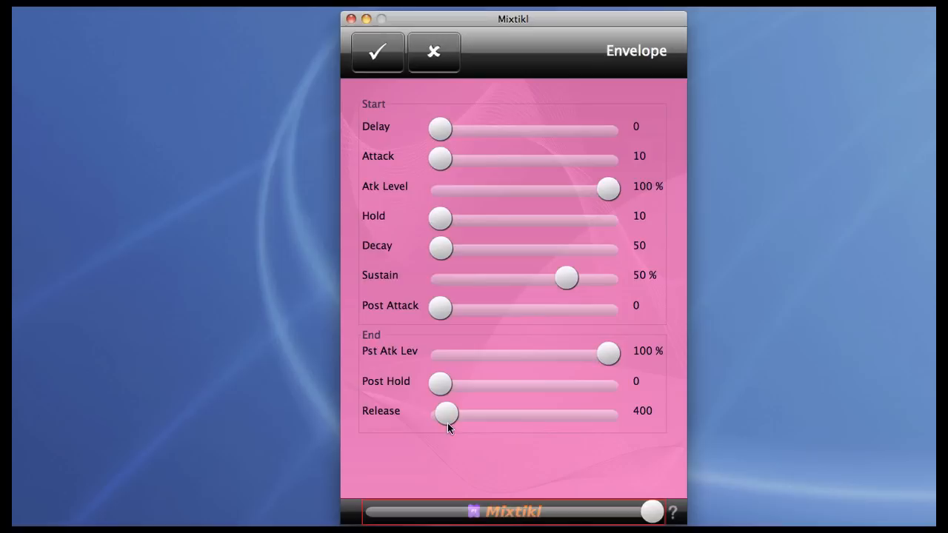
{"action": "left_click_drag", "start_coordinate": [446, 413], "coordinate": [497, 413]}
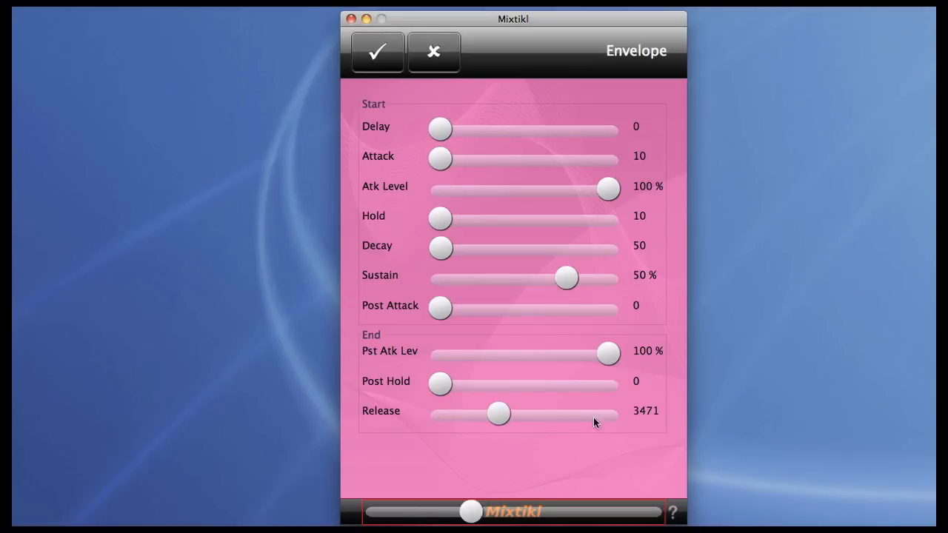
{"action": "left_click_drag", "start_coordinate": [498, 414], "coordinate": [535, 414]}
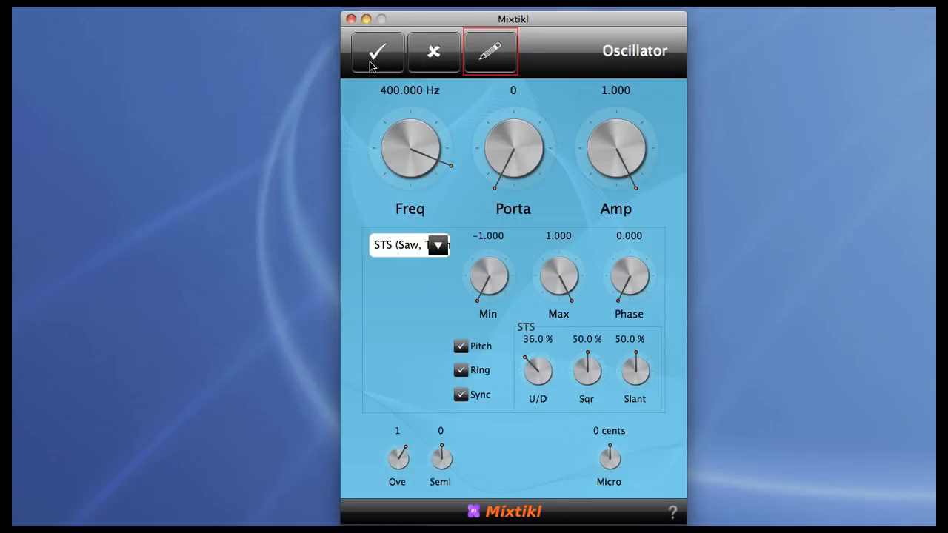
{"action": "left_click", "coordinate": [379, 51]}
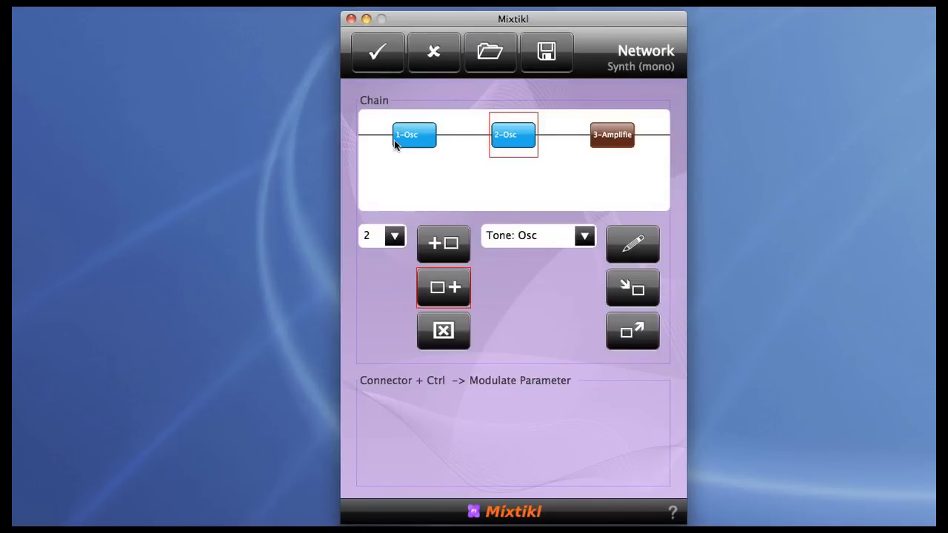
Untick Pitch on the first oscillator and adjust its attack and frequency toward 1450 Hz
{"action": "left_click", "coordinate": [413, 135]}
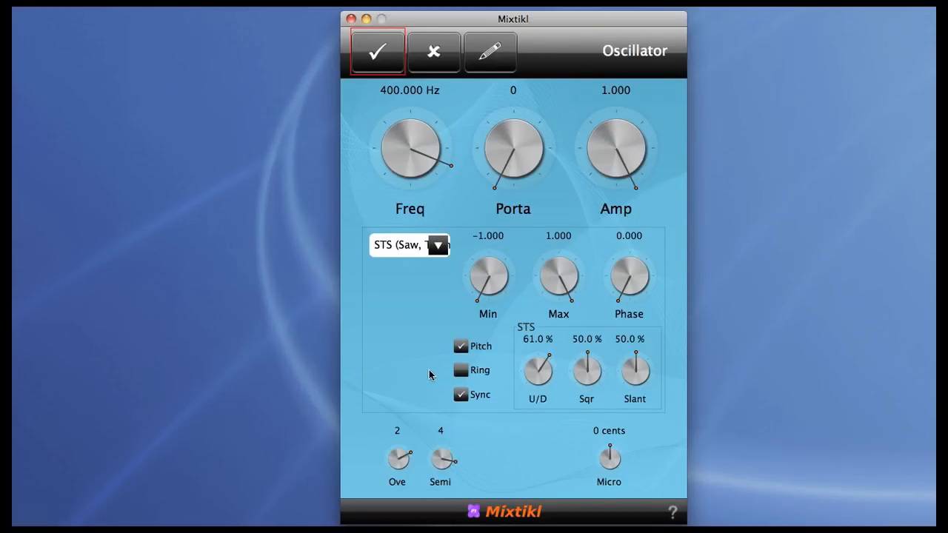
{"action": "left_click", "coordinate": [459, 346]}
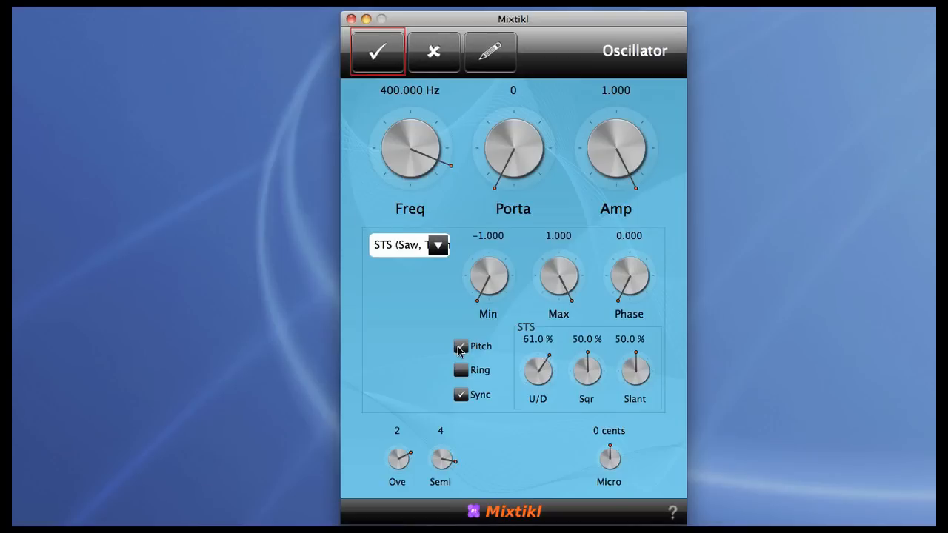
{"action": "left_click", "coordinate": [460, 346]}
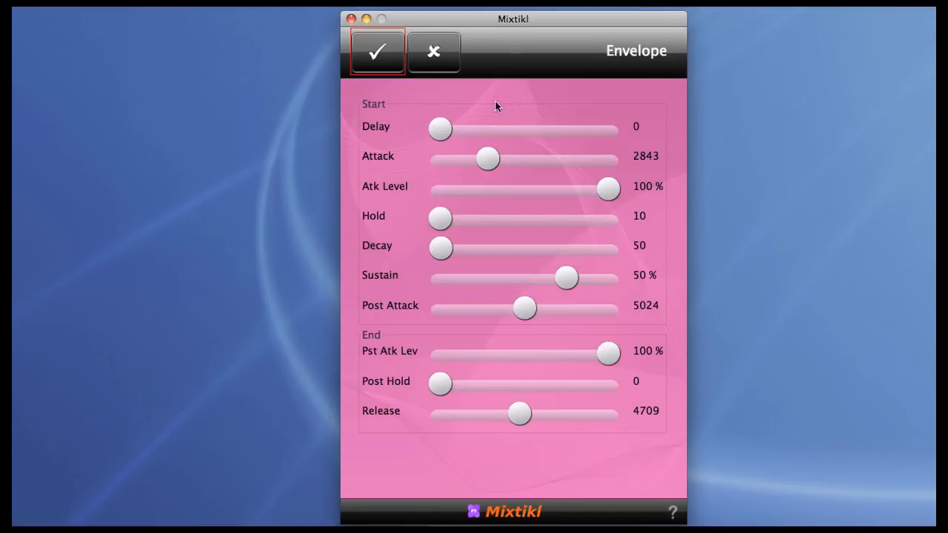
{"action": "left_click_drag", "start_coordinate": [487, 158], "coordinate": [440, 159]}
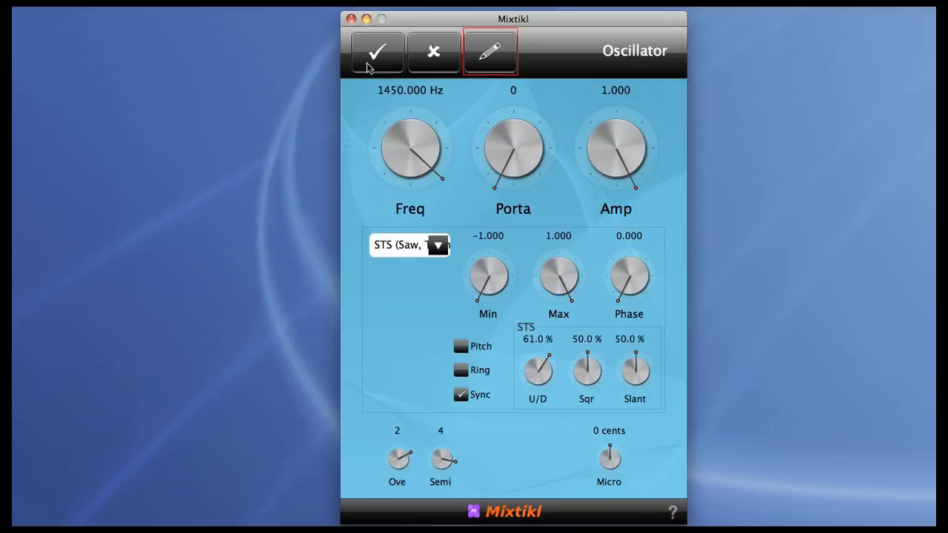
{"action": "left_click_drag", "start_coordinate": [411, 148], "coordinate": [411, 170]}
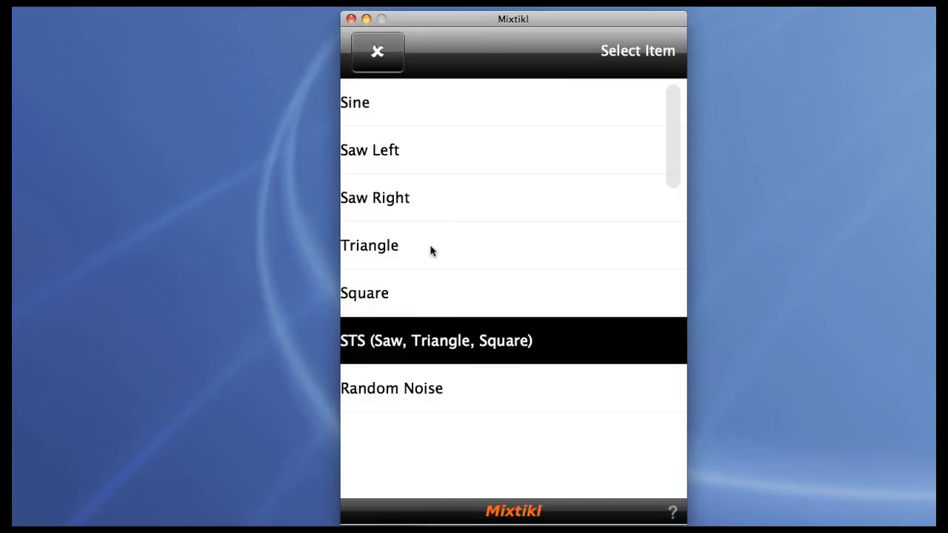
Try the Square waveform, then tune the frequency through 550 and 2200 Hz downward
{"action": "left_click", "coordinate": [364, 293]}
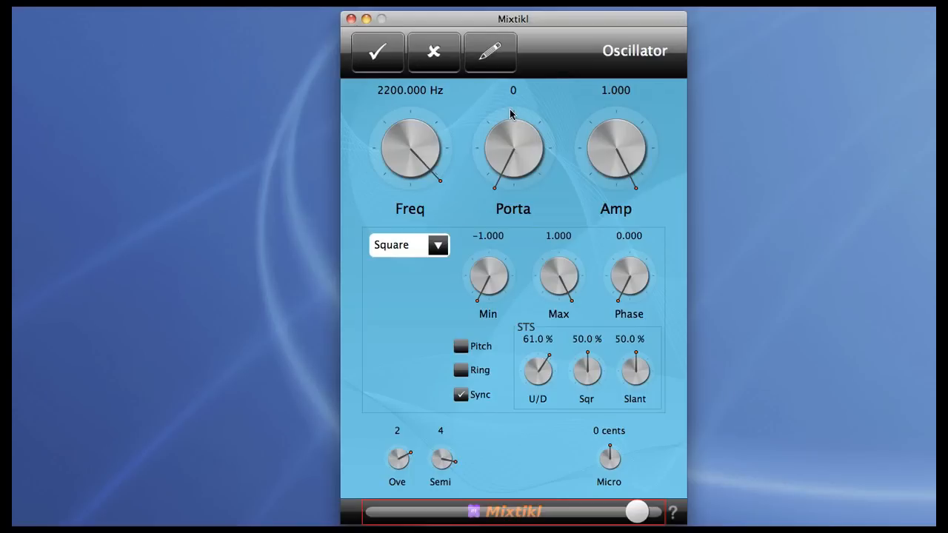
{"action": "left_click_drag", "start_coordinate": [633, 512], "coordinate": [374, 511]}
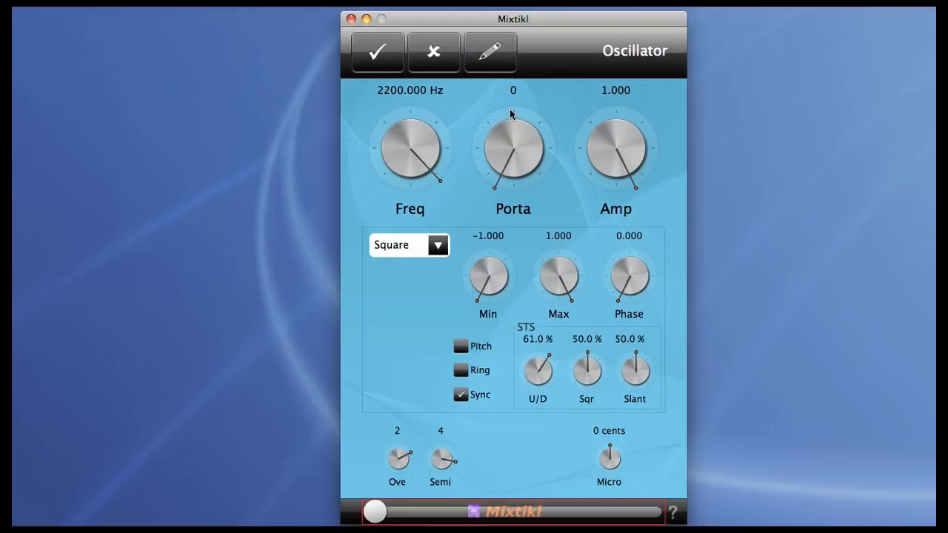
{"action": "mouse_move", "coordinate": [427, 139]}
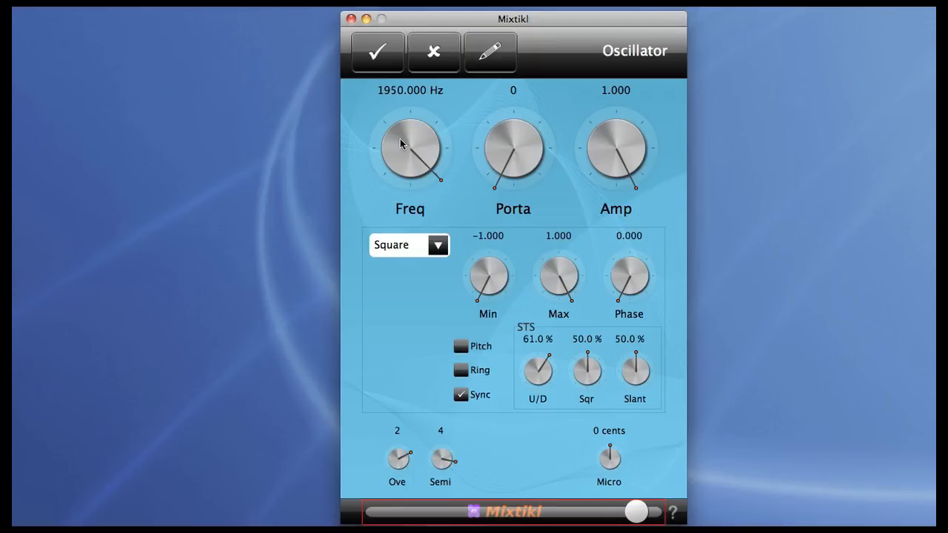
{"action": "left_click_drag", "start_coordinate": [409, 130], "coordinate": [409, 170]}
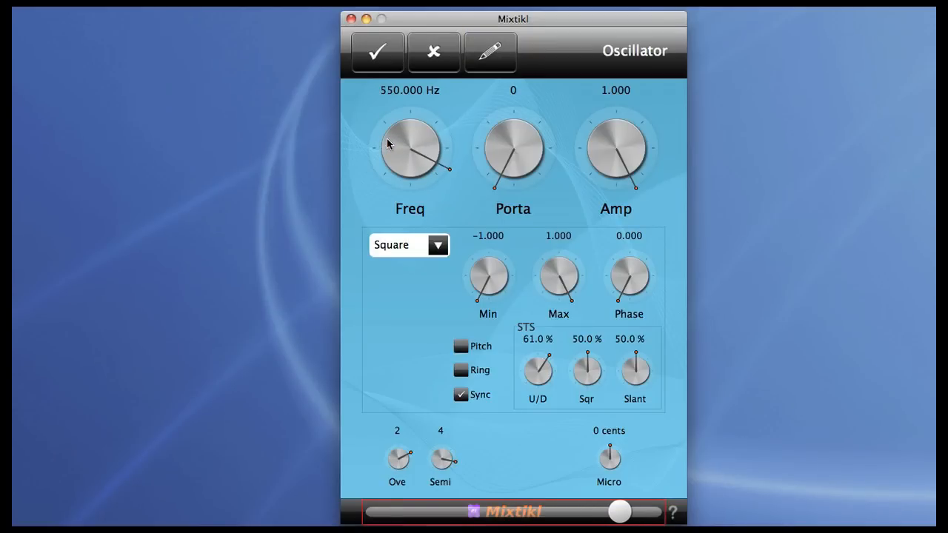
{"action": "left_click_drag", "start_coordinate": [409, 148], "coordinate": [408, 171]}
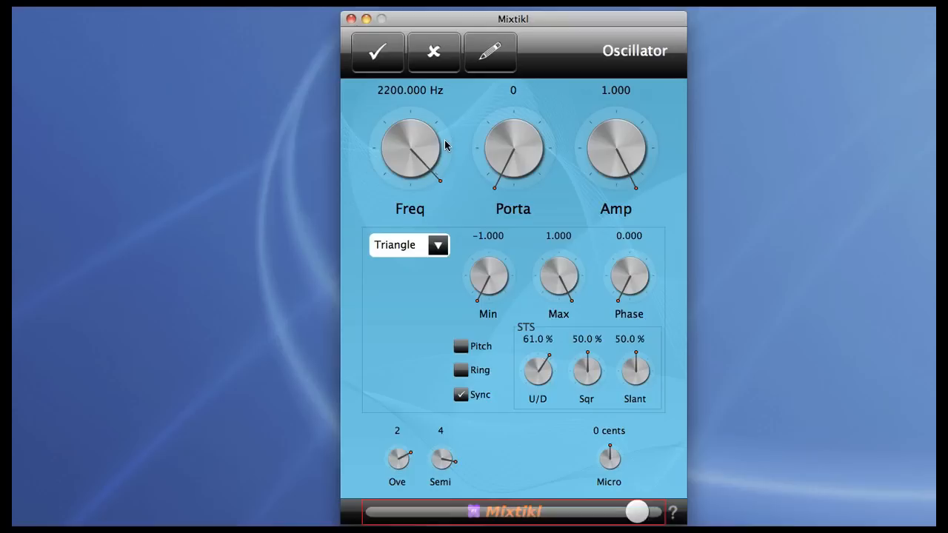
{"action": "left_click_drag", "start_coordinate": [422, 155], "coordinate": [411, 145]}
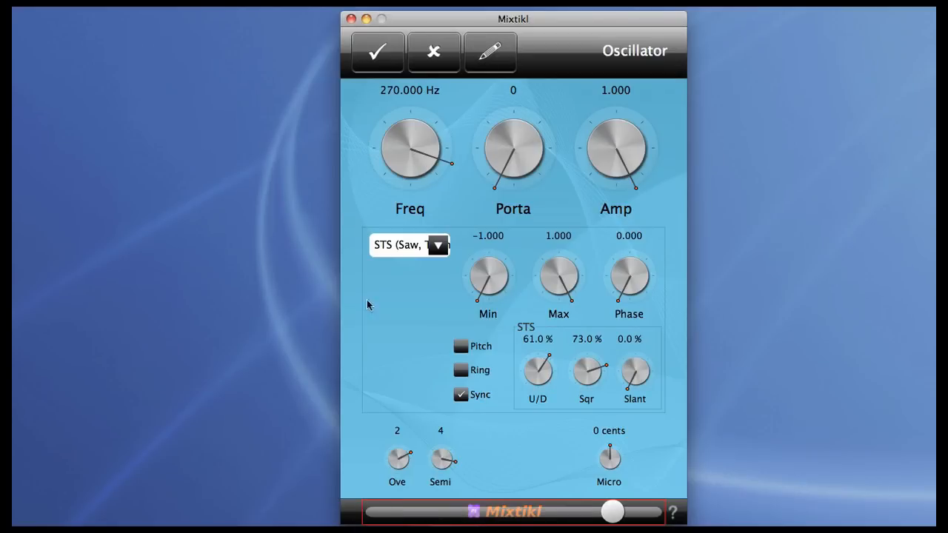
Re-enable Pitch and tune the first oscillator to octave 3, semitone −5, micro −4 cents
{"action": "left_click", "coordinate": [460, 347]}
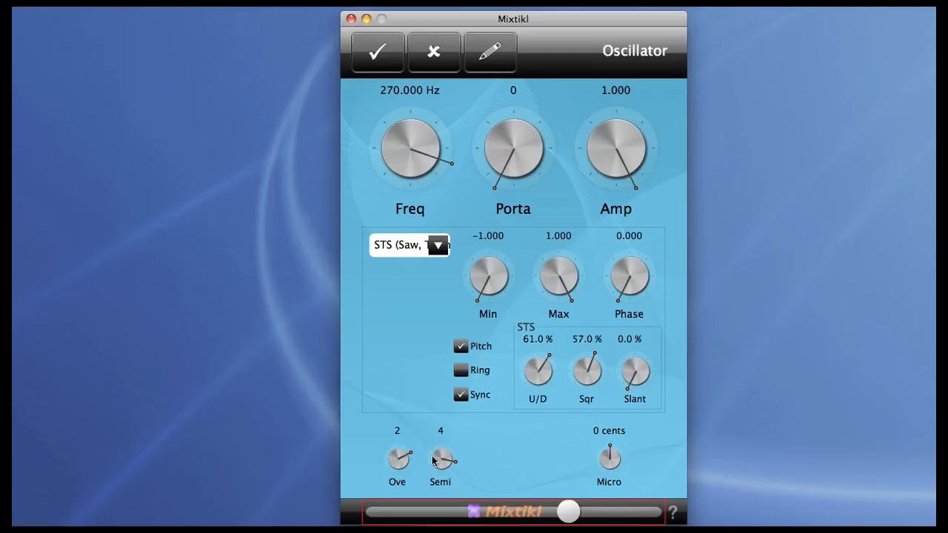
{"action": "left_click_drag", "start_coordinate": [398, 459], "coordinate": [404, 452]}
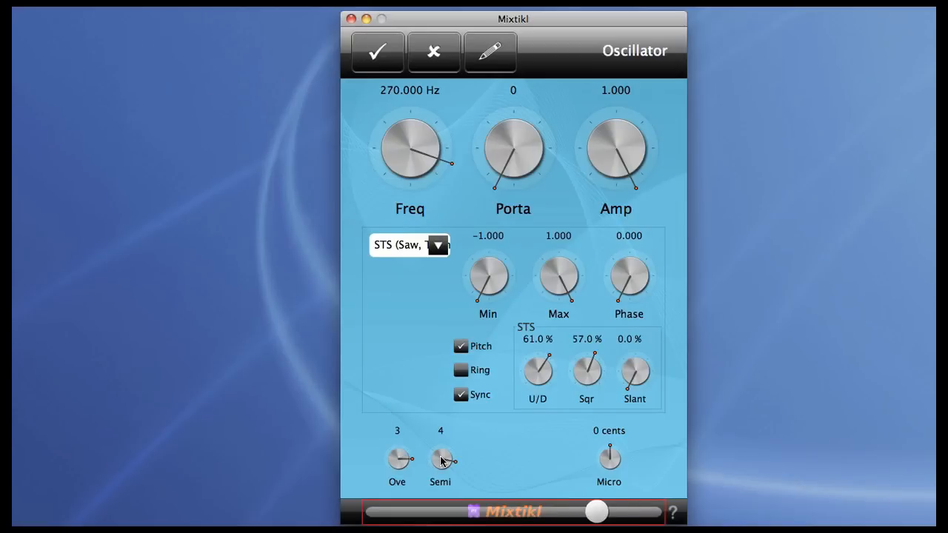
{"action": "mouse_move", "coordinate": [442, 466]}
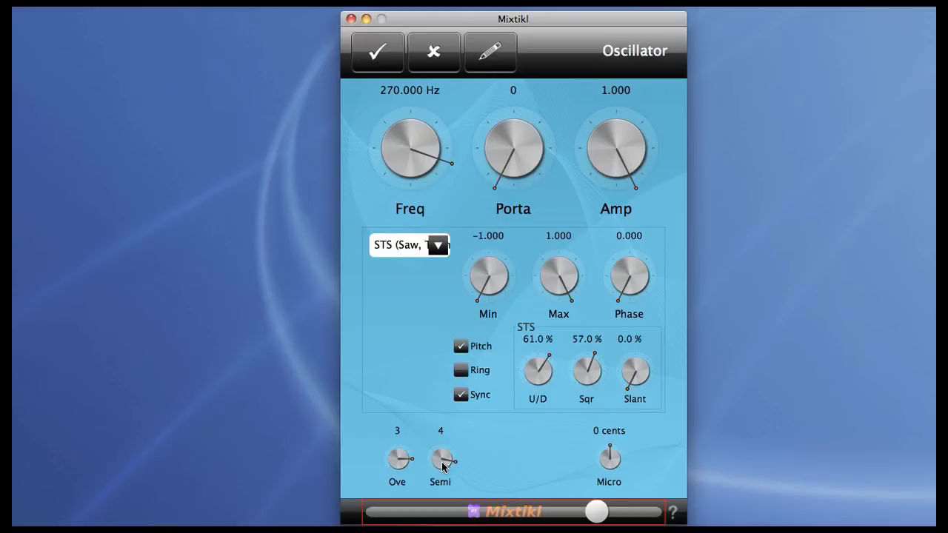
{"action": "left_click_drag", "start_coordinate": [440, 459], "coordinate": [440, 488]}
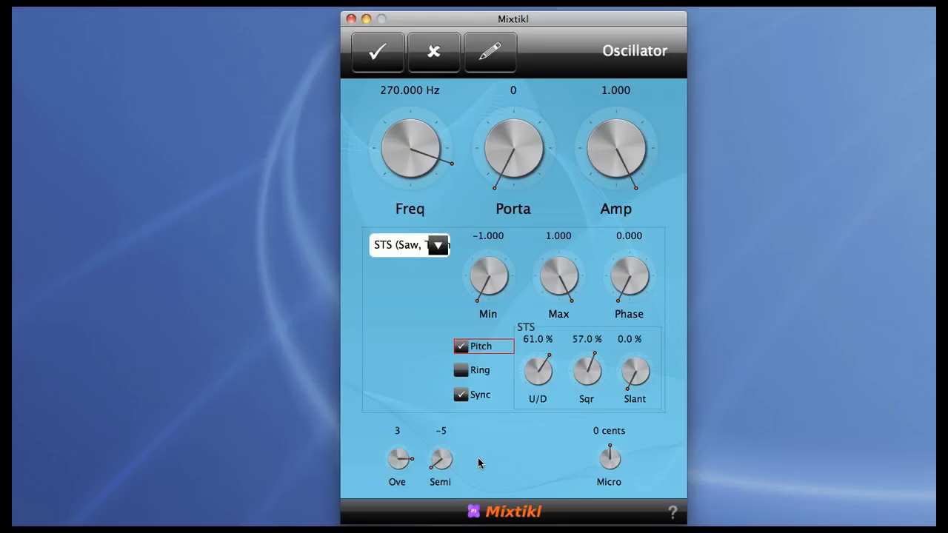
{"action": "mouse_move", "coordinate": [608, 459]}
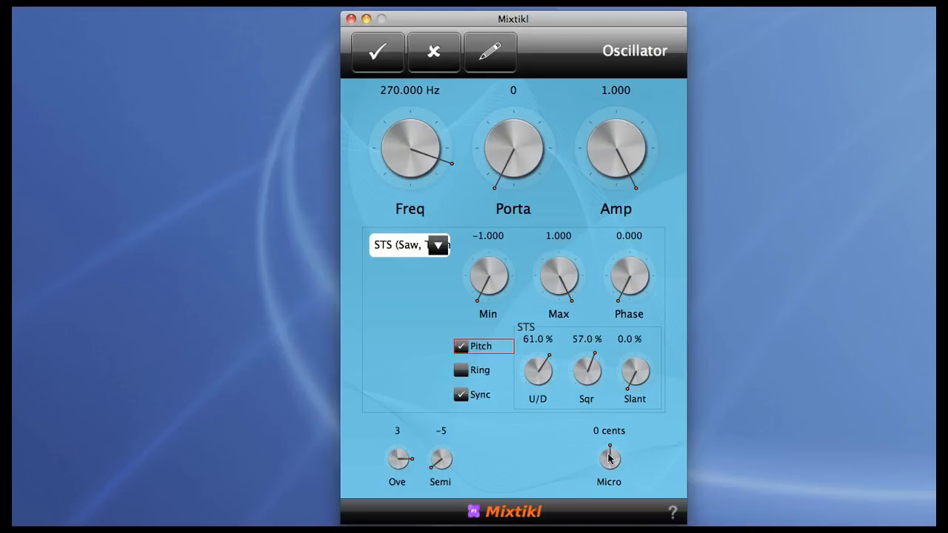
{"action": "left_click_drag", "start_coordinate": [609, 455], "coordinate": [603, 463]}
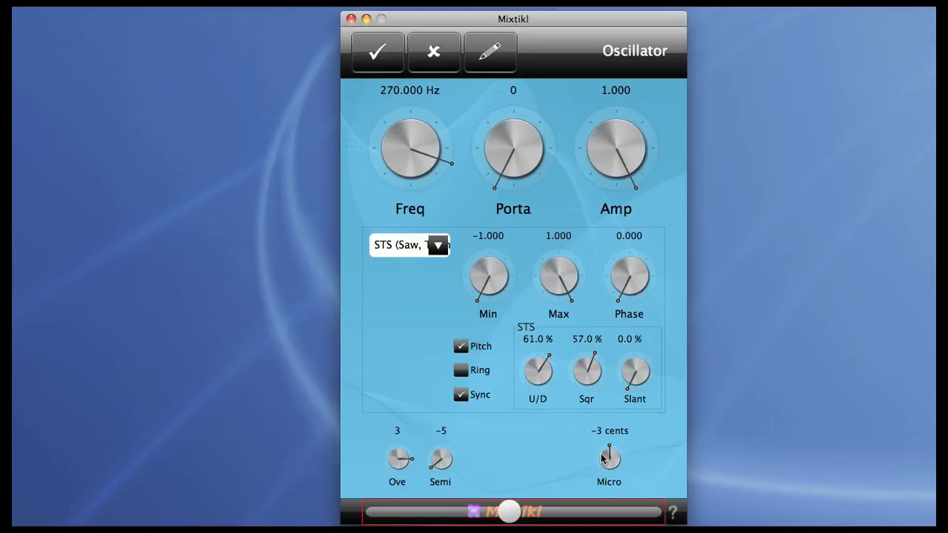
{"action": "left_click_drag", "start_coordinate": [608, 454], "coordinate": [608, 462]}
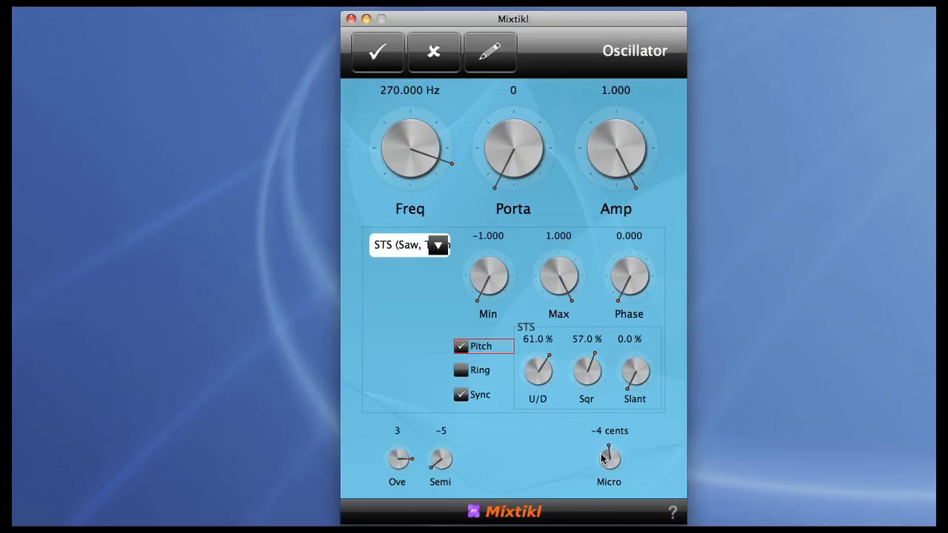
{"action": "mouse_move", "coordinate": [575, 459]}
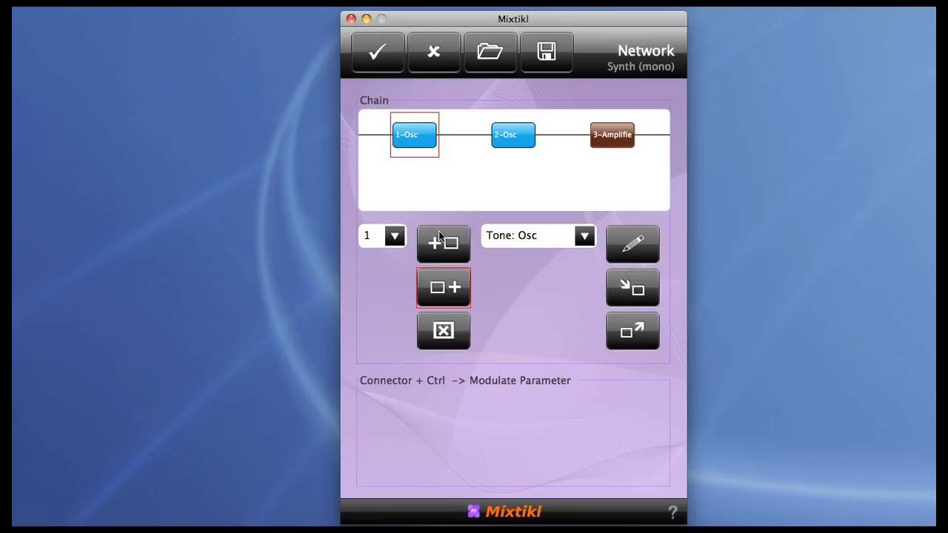
Insert a Ctrl-LFO module after 1-Osc and select it in the chain
{"action": "left_click", "coordinate": [538, 235]}
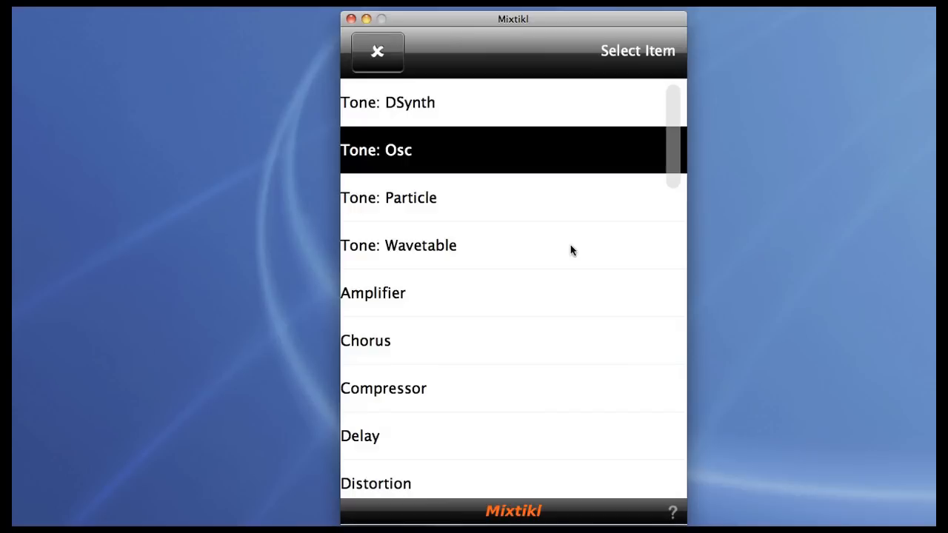
{"action": "left_click", "coordinate": [396, 150]}
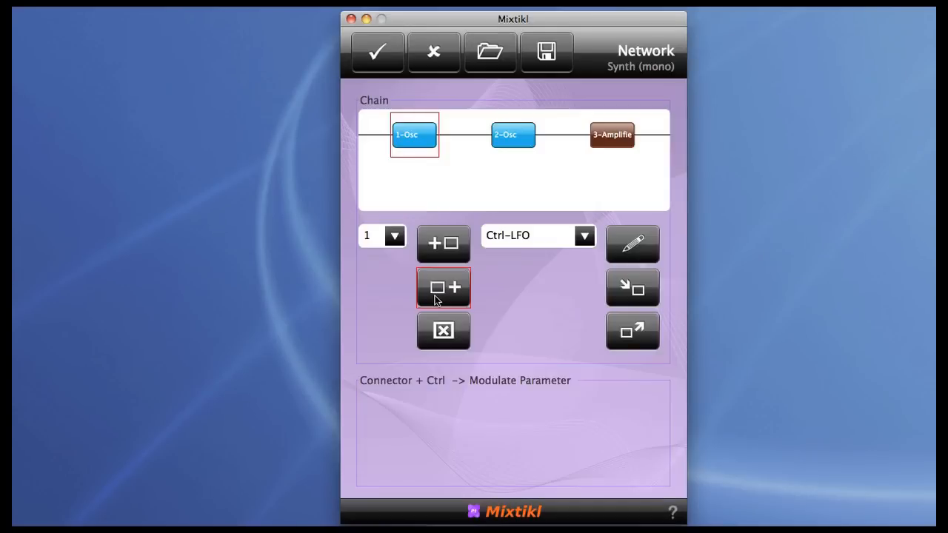
{"action": "left_click", "coordinate": [443, 244]}
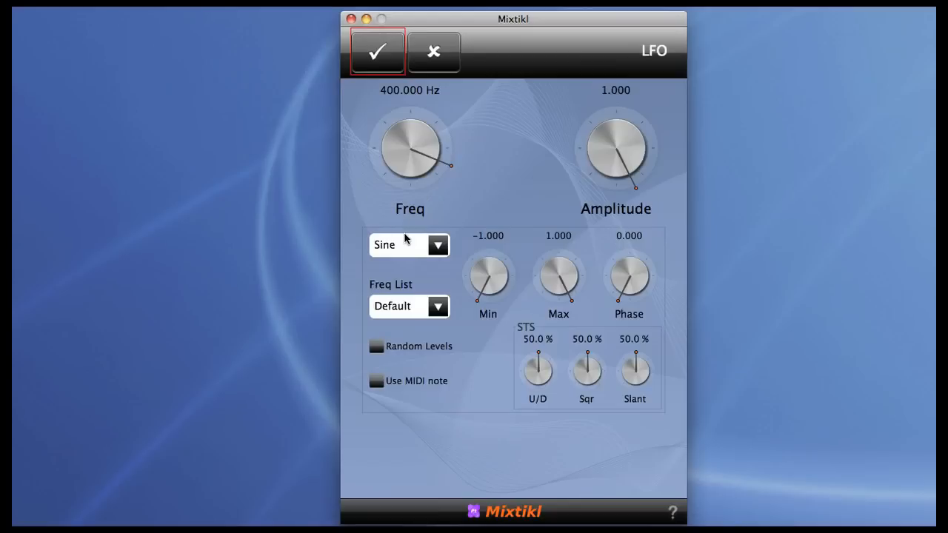
{"action": "mouse_move", "coordinate": [416, 165]}
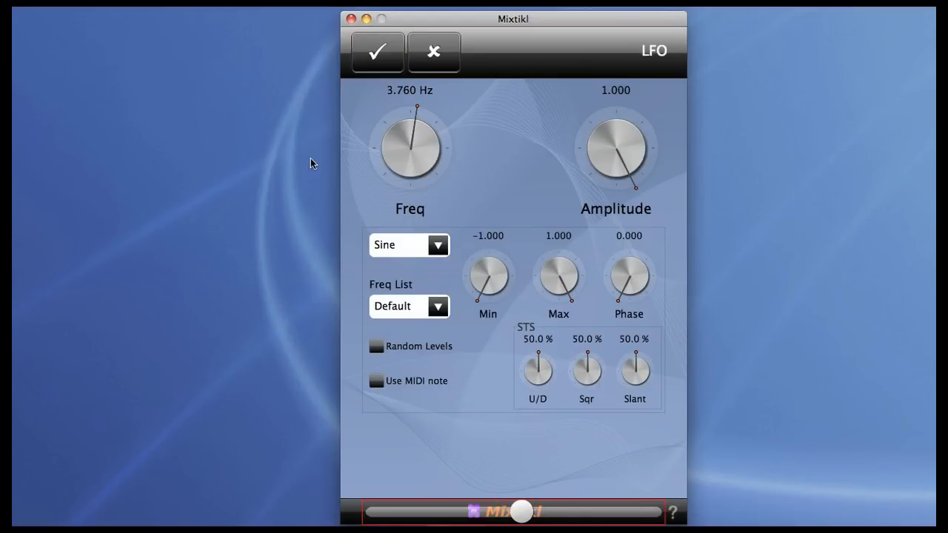
{"action": "mouse_move", "coordinate": [383, 233]}
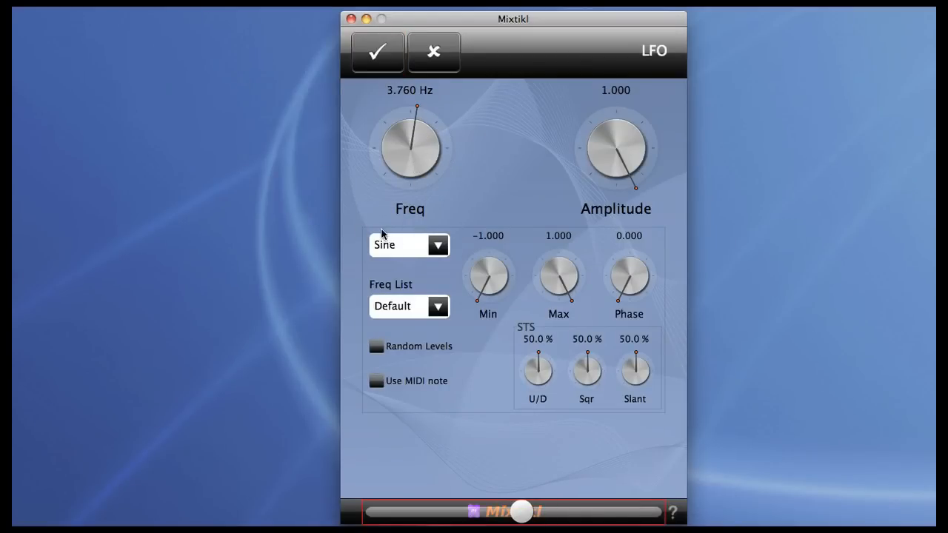
{"action": "left_click", "coordinate": [383, 52]}
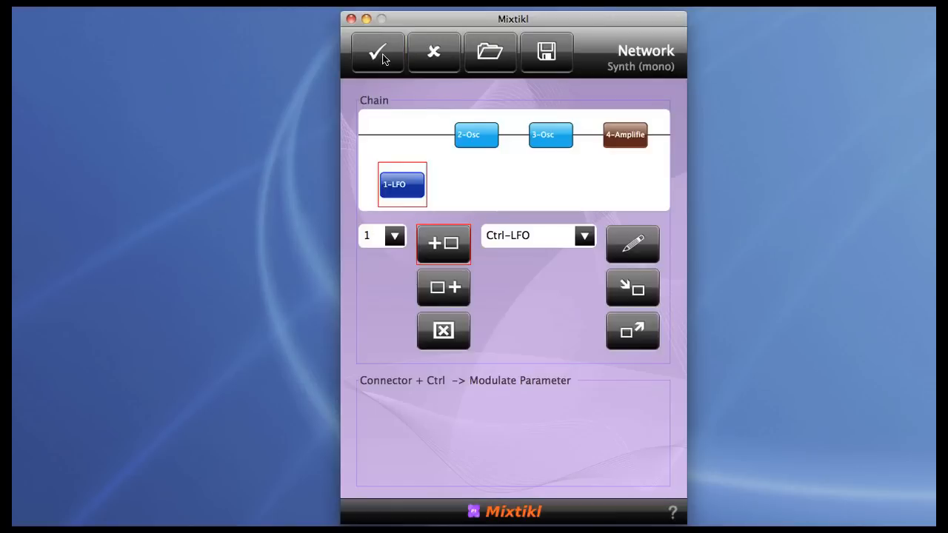
Route the LFO to 2-Osc's Up/Down Ratio and lower LFO frequency to 0.242 Hz
{"action": "left_click", "coordinate": [476, 135]}
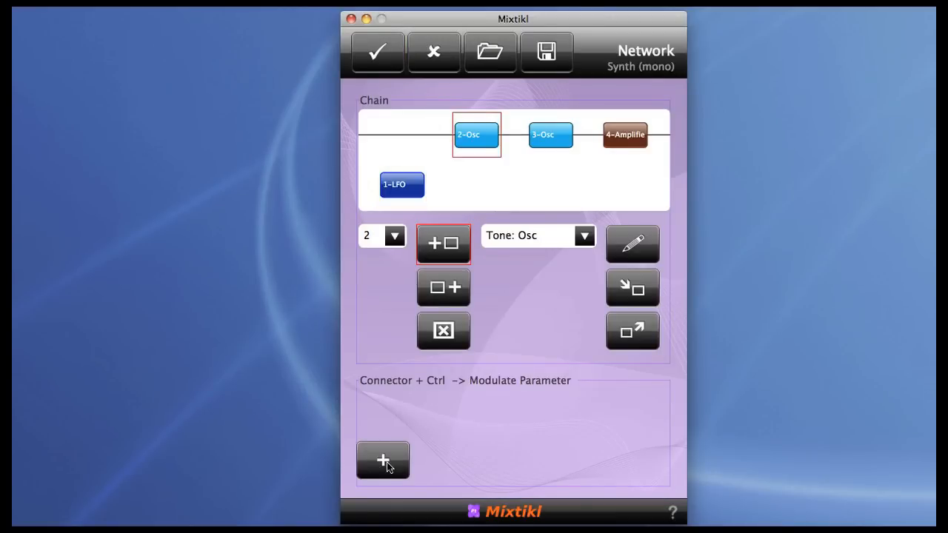
{"action": "left_click", "coordinate": [382, 461]}
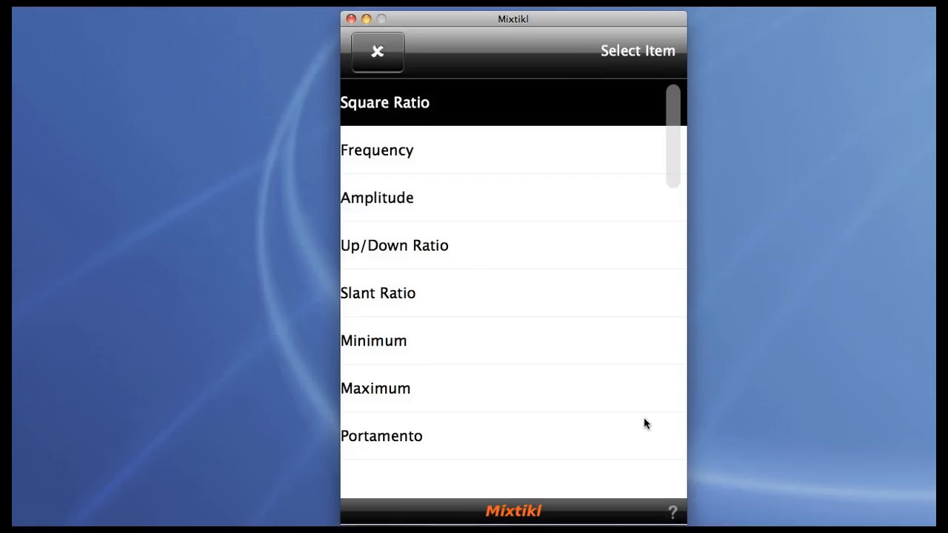
{"action": "left_click", "coordinate": [394, 245]}
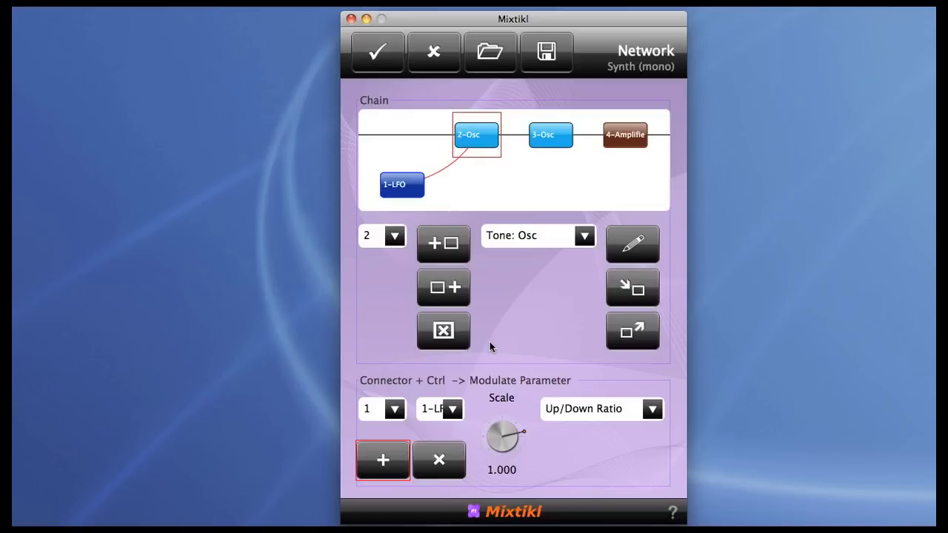
{"action": "mouse_move", "coordinate": [494, 442]}
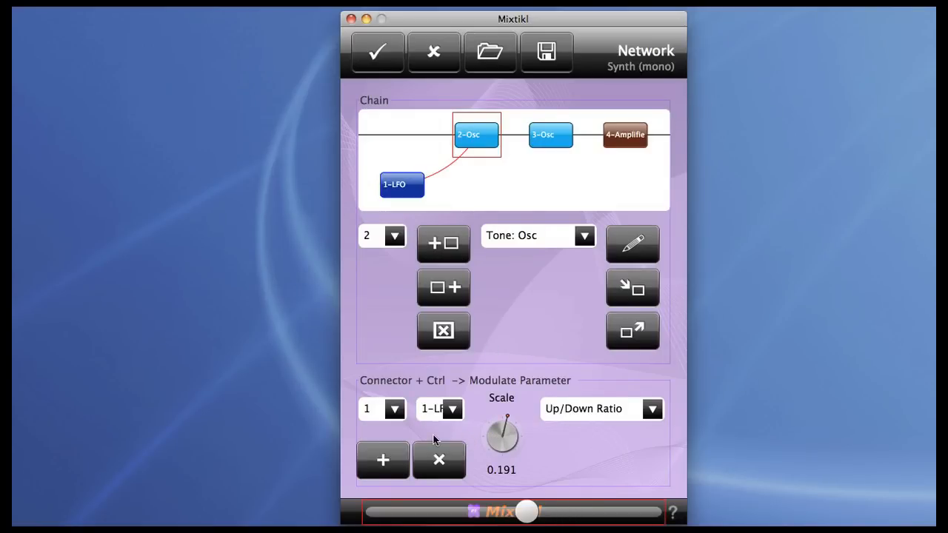
{"action": "mouse_move", "coordinate": [417, 218]}
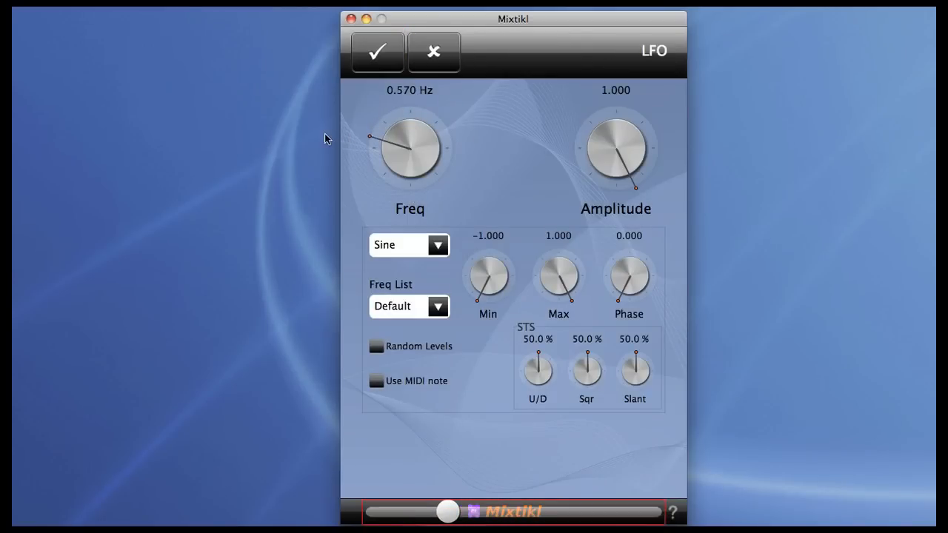
{"action": "left_click_drag", "start_coordinate": [409, 149], "coordinate": [400, 171]}
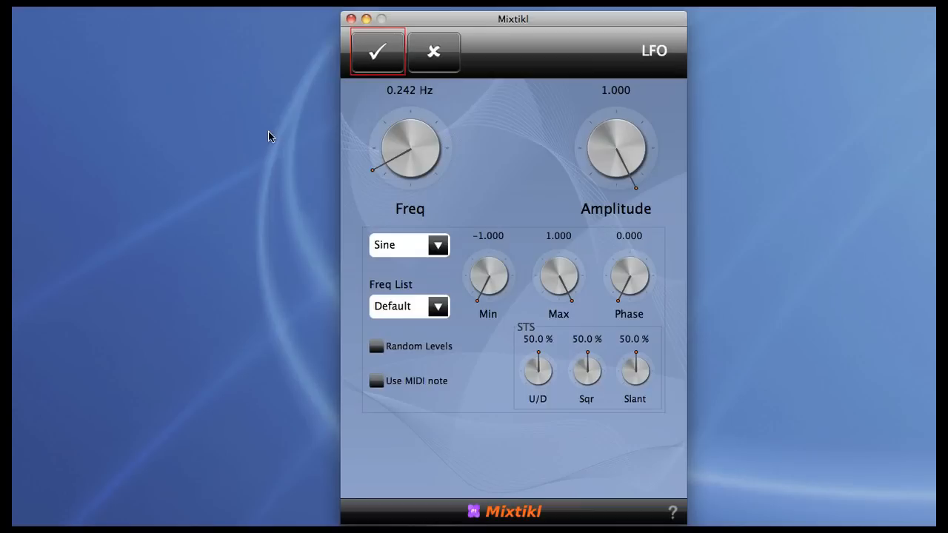
{"action": "mouse_move", "coordinate": [386, 51]}
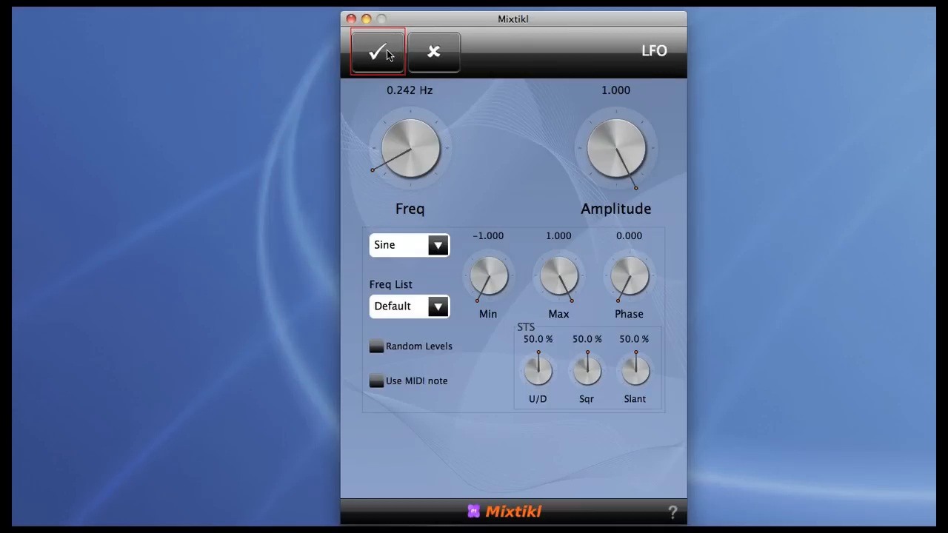
Accept the LFO, lengthen the envelope attack to 2976, and confirm the envelope
{"action": "left_click", "coordinate": [378, 52]}
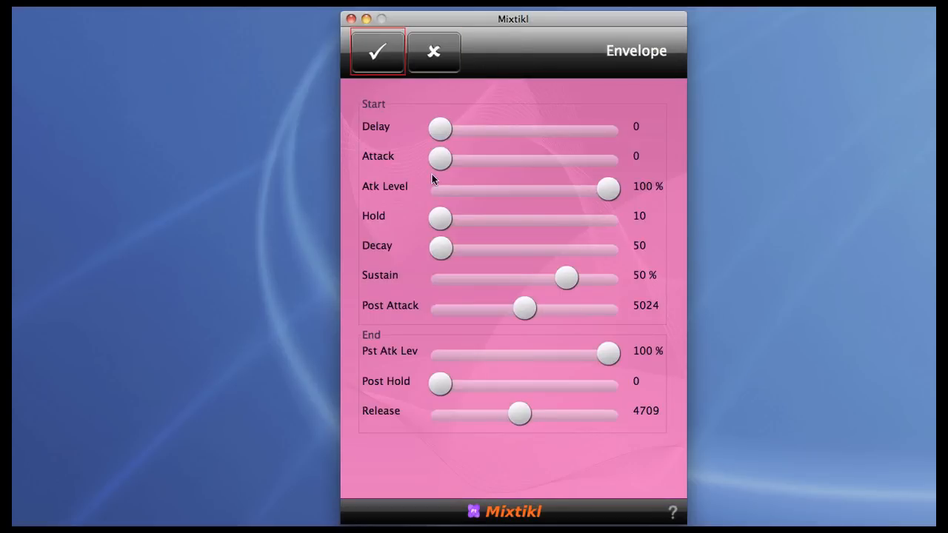
{"action": "left_click_drag", "start_coordinate": [439, 159], "coordinate": [444, 159]}
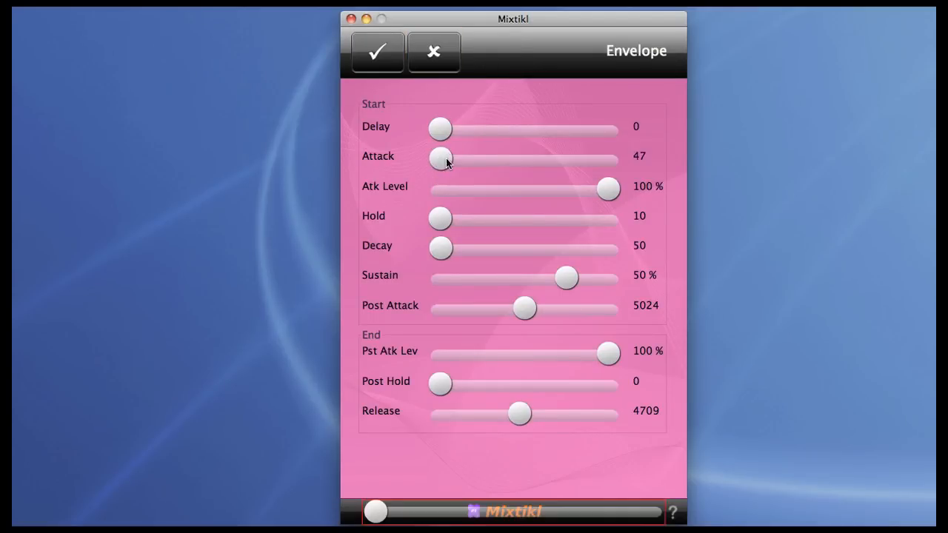
{"action": "left_click_drag", "start_coordinate": [439, 159], "coordinate": [488, 159]}
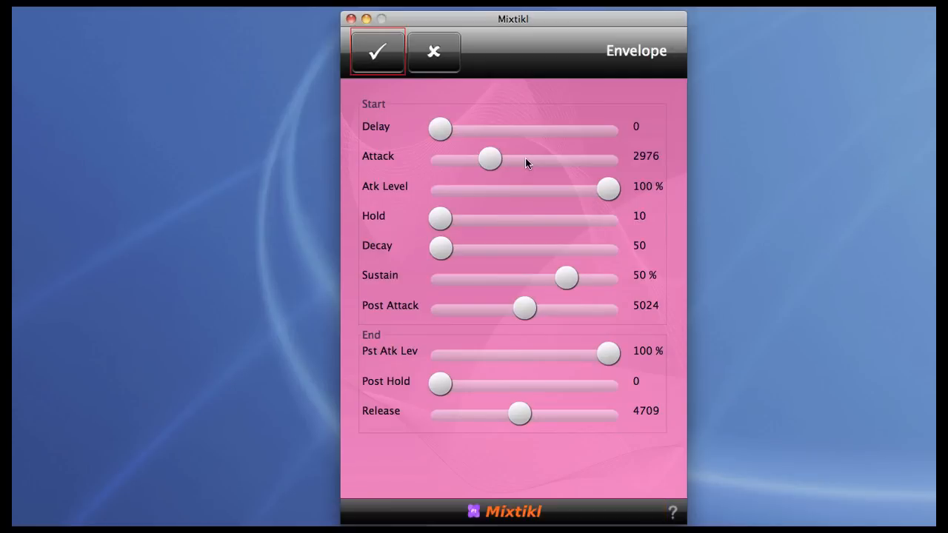
{"action": "mouse_move", "coordinate": [387, 62]}
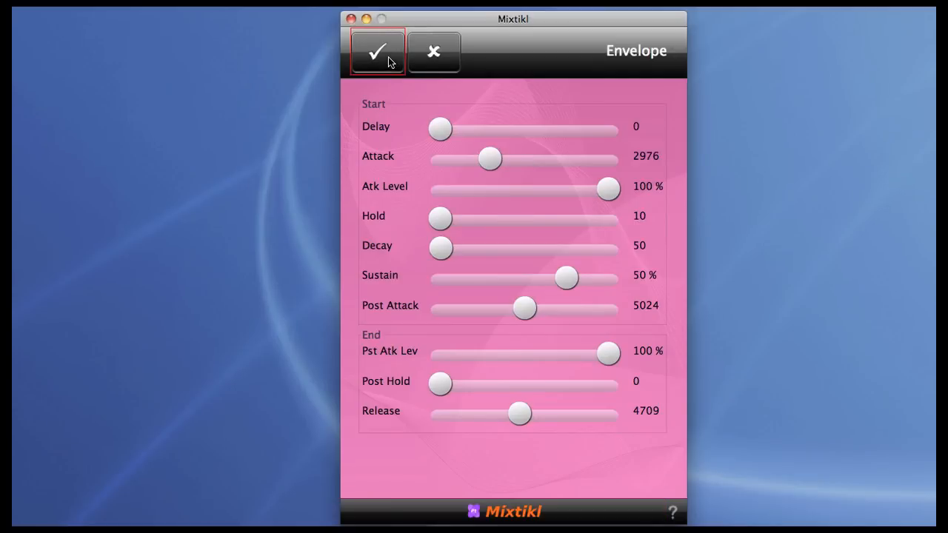
{"action": "left_click", "coordinate": [378, 52]}
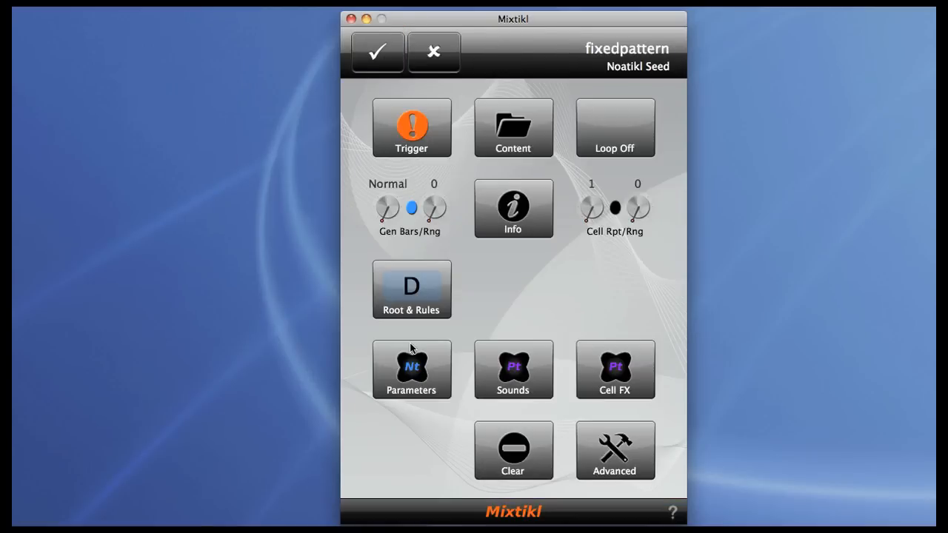
In the voice's Chords parameter group, raise Chord Depth from 1 to 3
{"action": "left_click", "coordinate": [411, 369]}
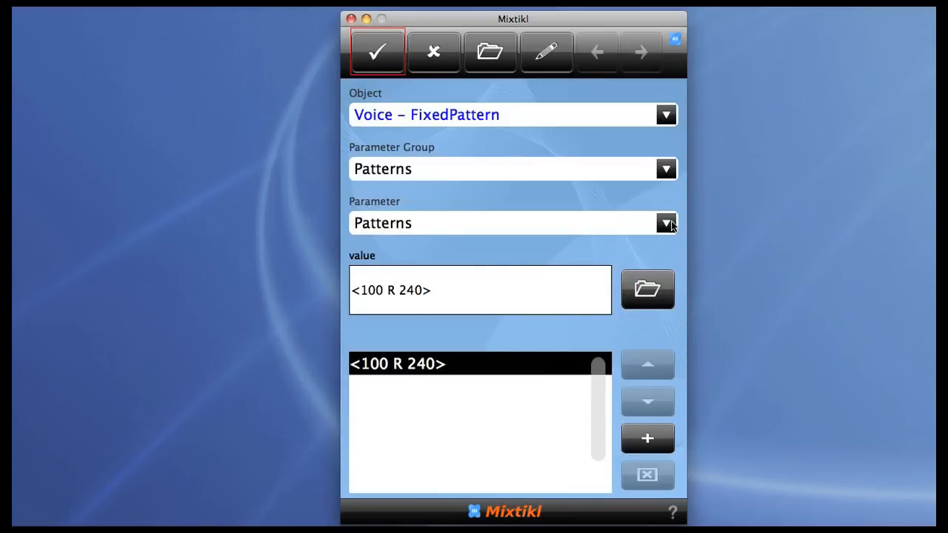
{"action": "left_click", "coordinate": [664, 222]}
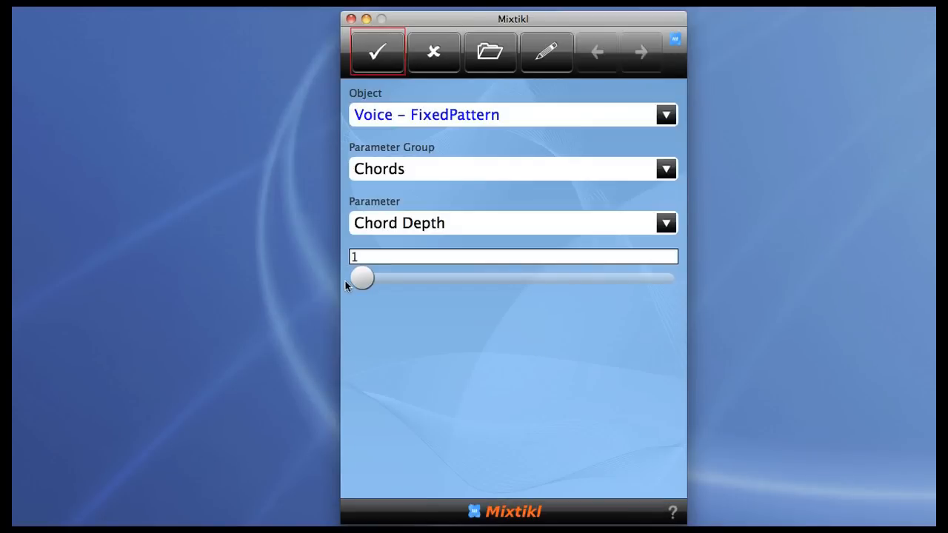
{"action": "left_click_drag", "start_coordinate": [362, 279], "coordinate": [391, 275]}
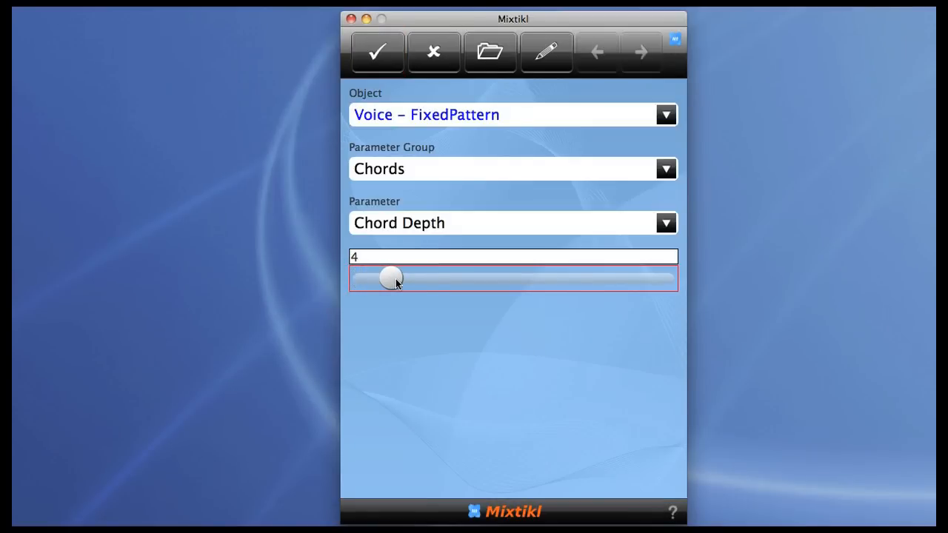
{"action": "left_click_drag", "start_coordinate": [390, 278], "coordinate": [382, 278]}
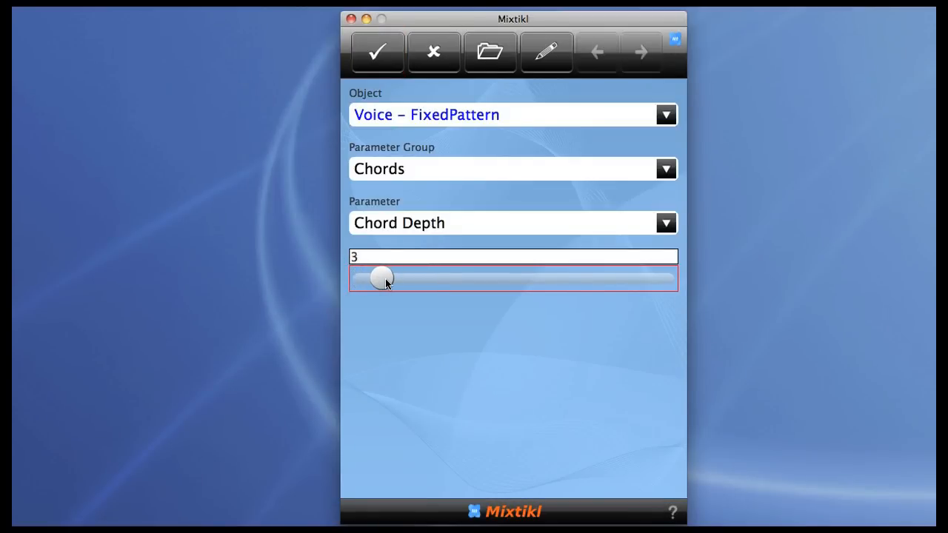
{"action": "mouse_move", "coordinate": [415, 131]}
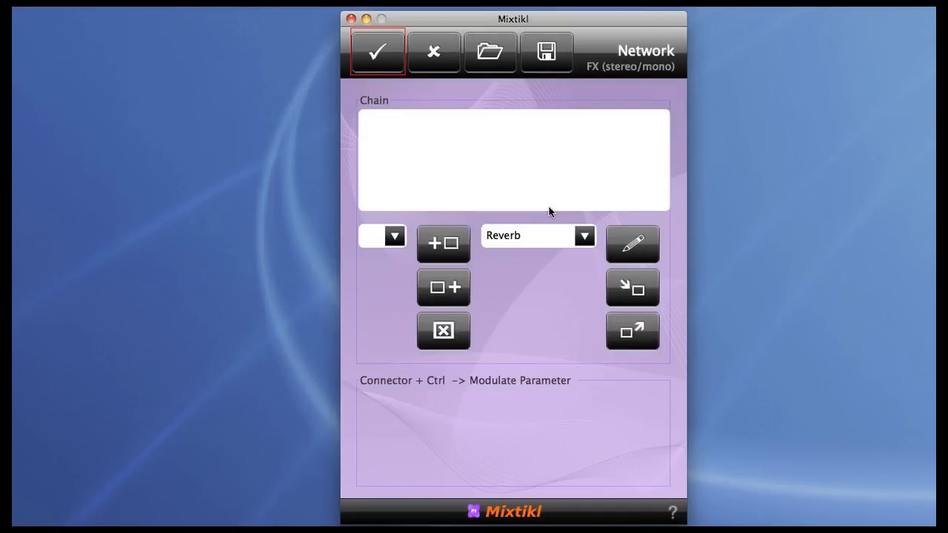
Add a Chorus with Dry 0.560, Rate 1.098 Hz and Depth 2.8 ms
{"action": "left_click", "coordinate": [580, 234]}
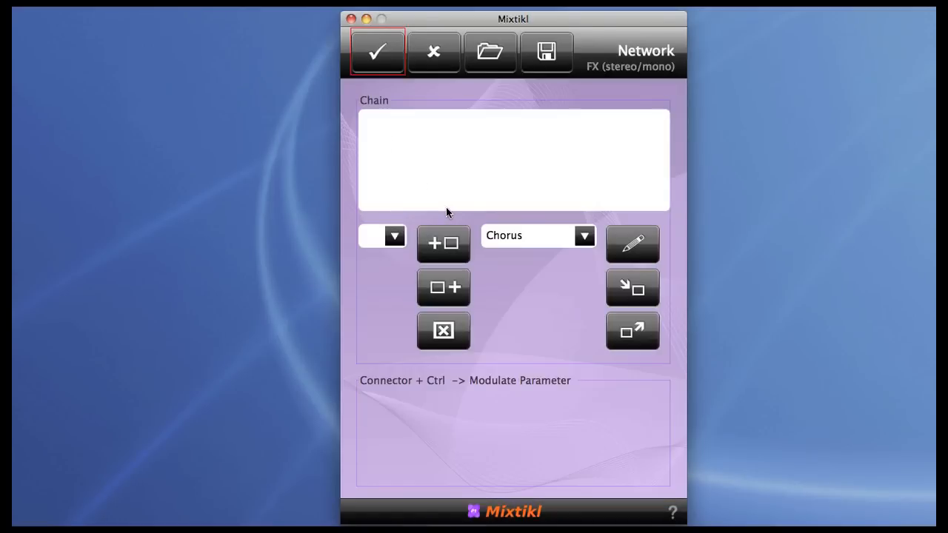
{"action": "left_click", "coordinate": [442, 243]}
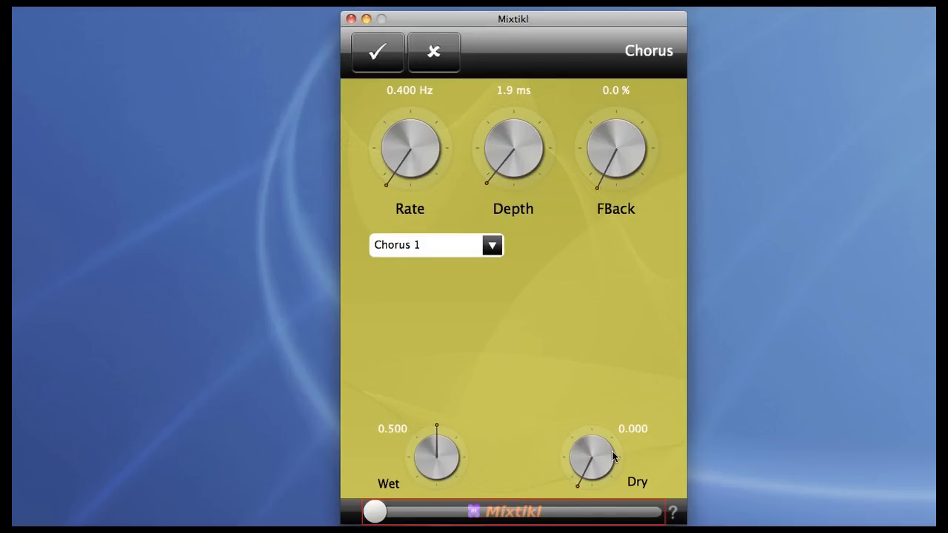
{"action": "left_click_drag", "start_coordinate": [590, 456], "coordinate": [590, 436]}
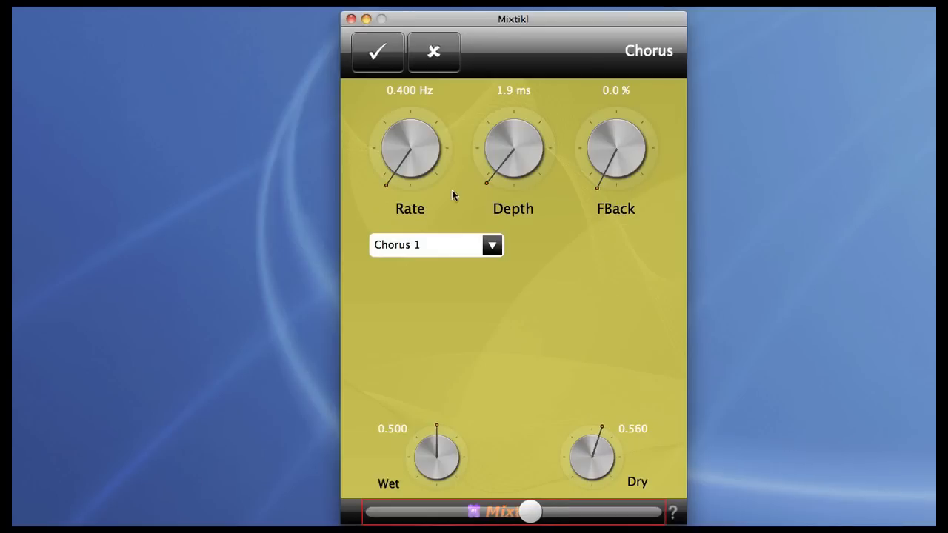
{"action": "left_click_drag", "start_coordinate": [409, 149], "coordinate": [430, 126]}
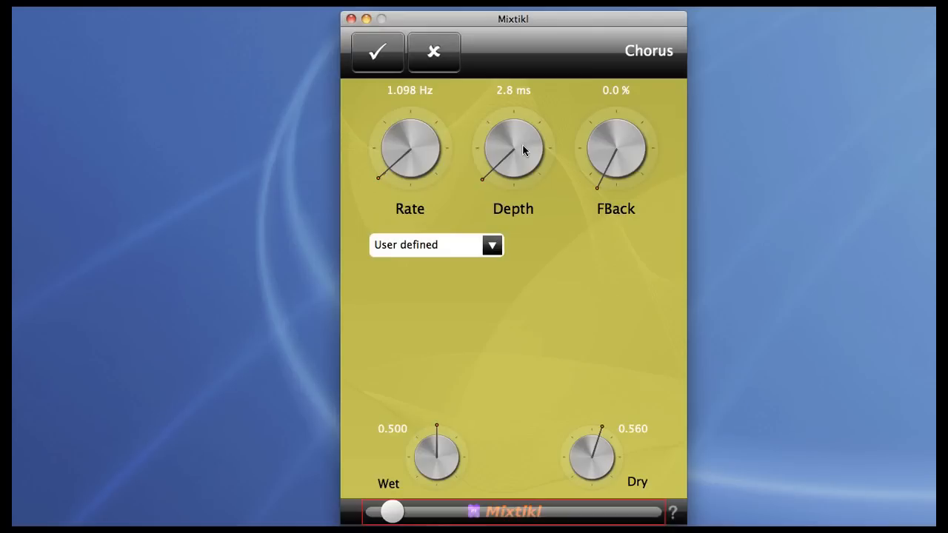
{"action": "left_click", "coordinate": [382, 52]}
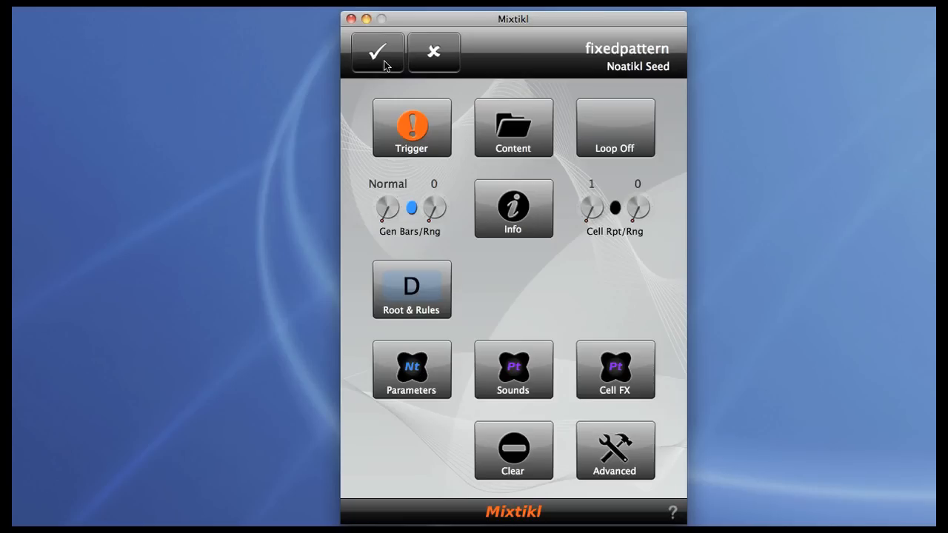
Set the mix's Reverb to Time 7.00 sec, Predelay 0.060 sec and Wet 0.430
{"action": "left_click", "coordinate": [378, 51]}
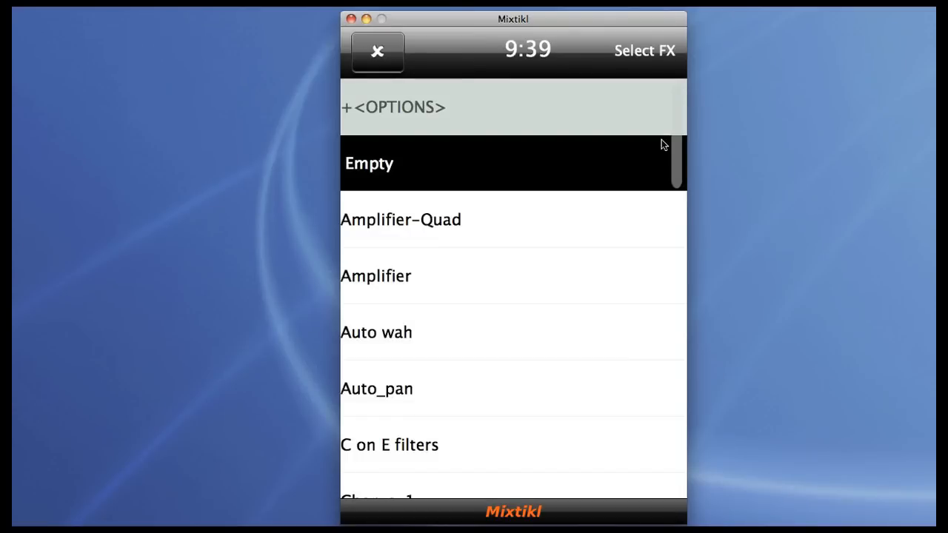
{"action": "scroll", "scroll_direction": "down", "scroll_amount": 3}
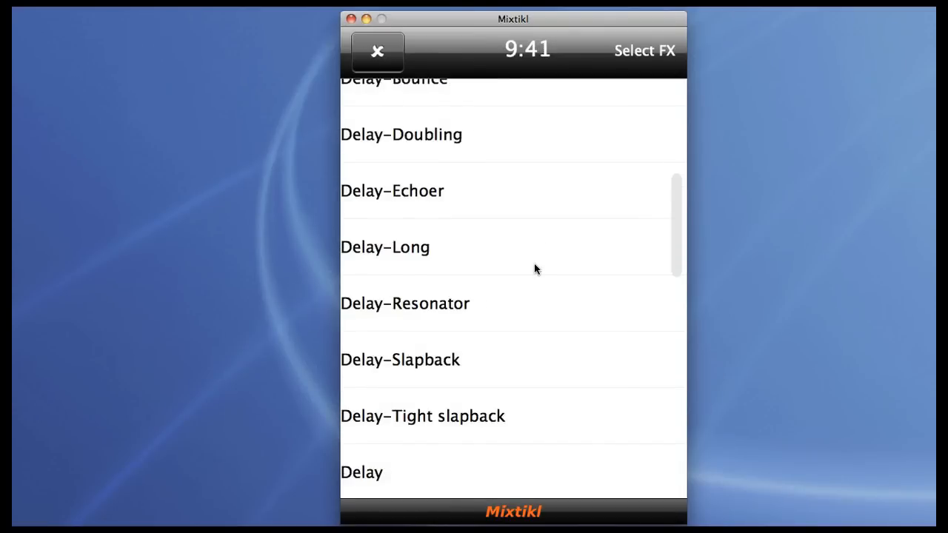
{"action": "scroll", "scroll_direction": "down", "scroll_amount": 3}
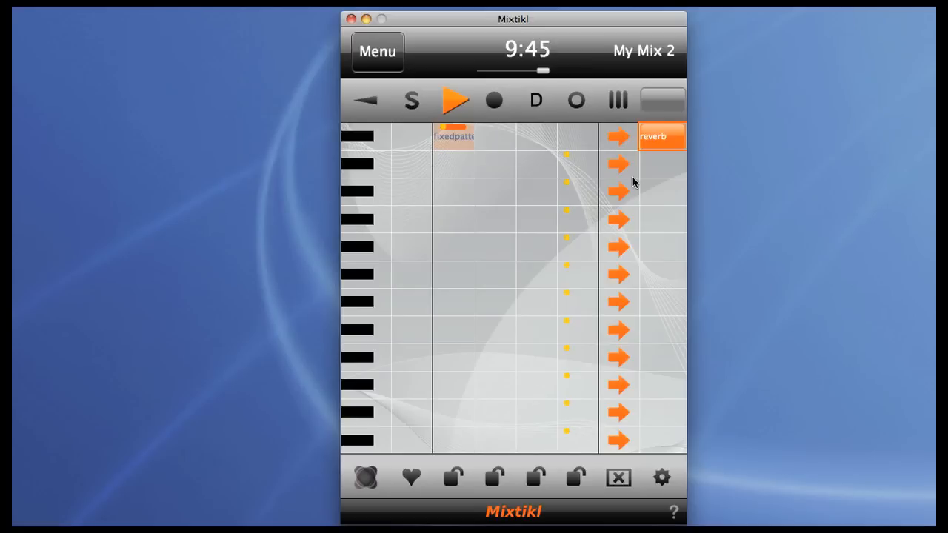
{"action": "left_click", "coordinate": [661, 136]}
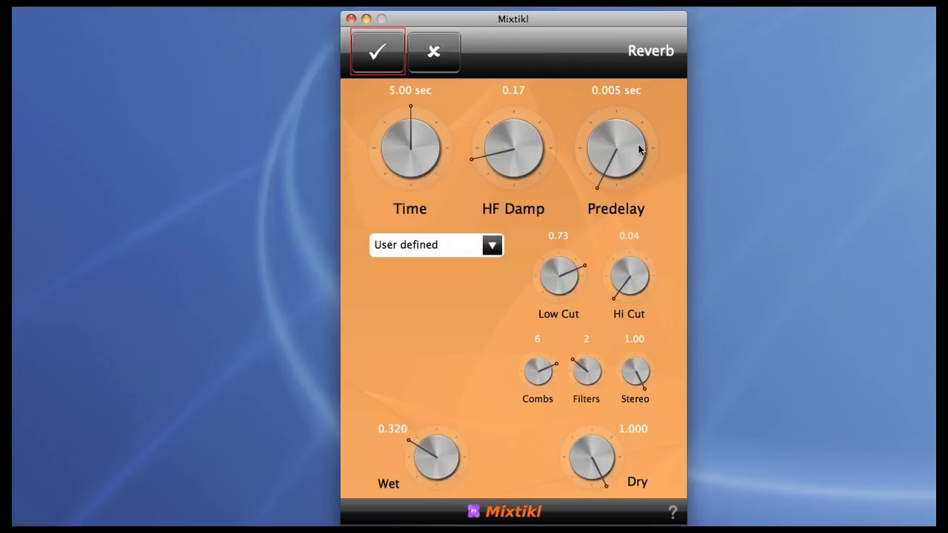
{"action": "mouse_move", "coordinate": [404, 143]}
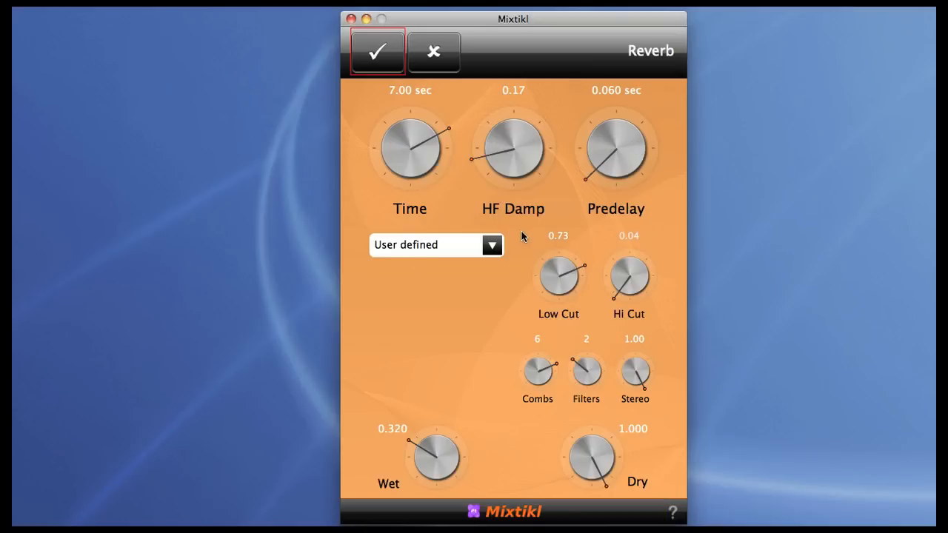
{"action": "left_click_drag", "start_coordinate": [436, 455], "coordinate": [441, 440]}
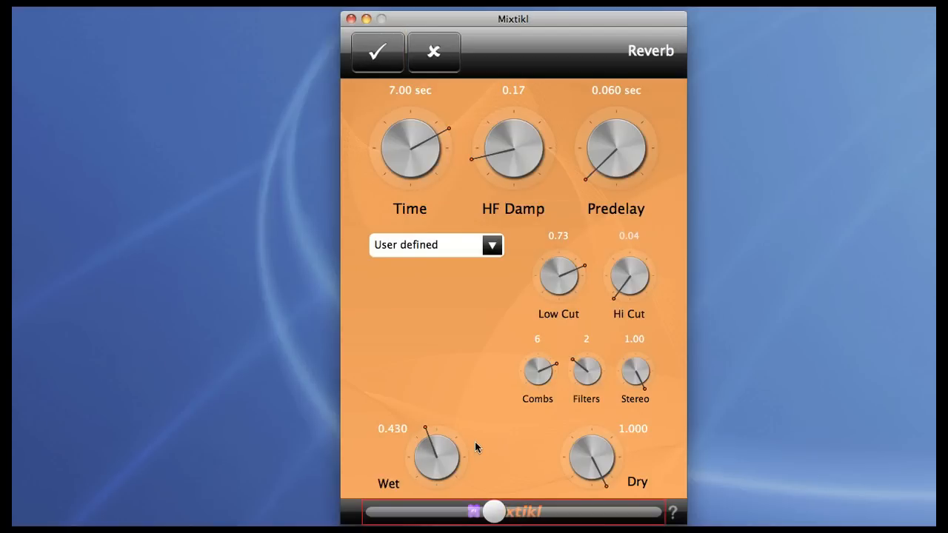
{"action": "left_click", "coordinate": [380, 52]}
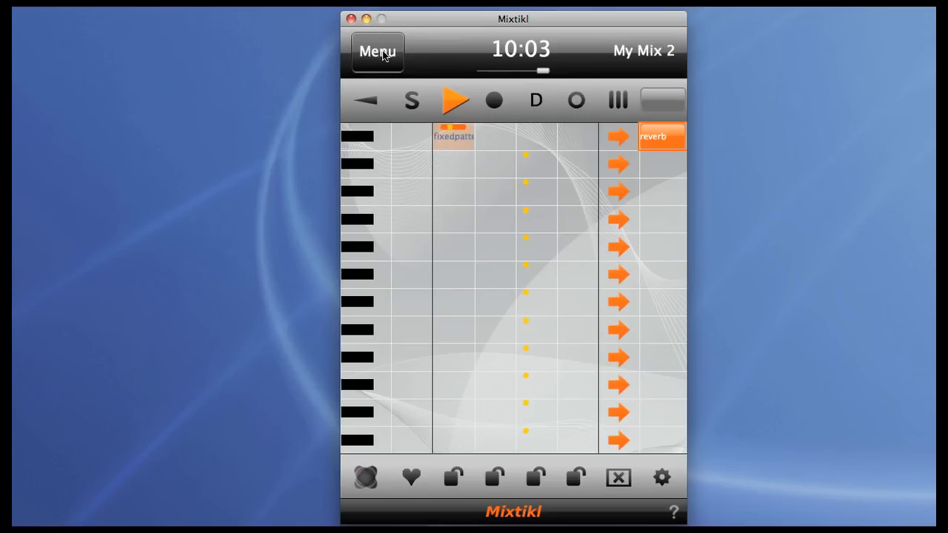